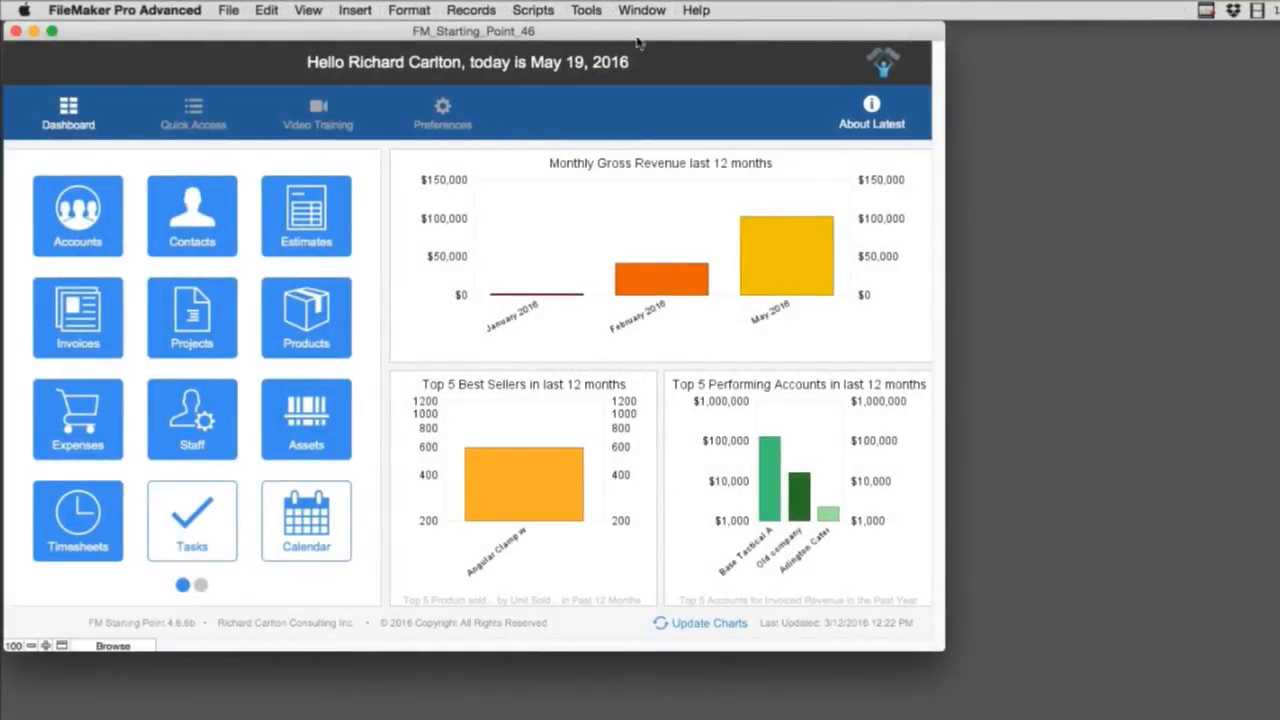
- From Timesheets, follow a line item's project link and browse project records back to Widget Customization (PROJ3)
click(76, 520)
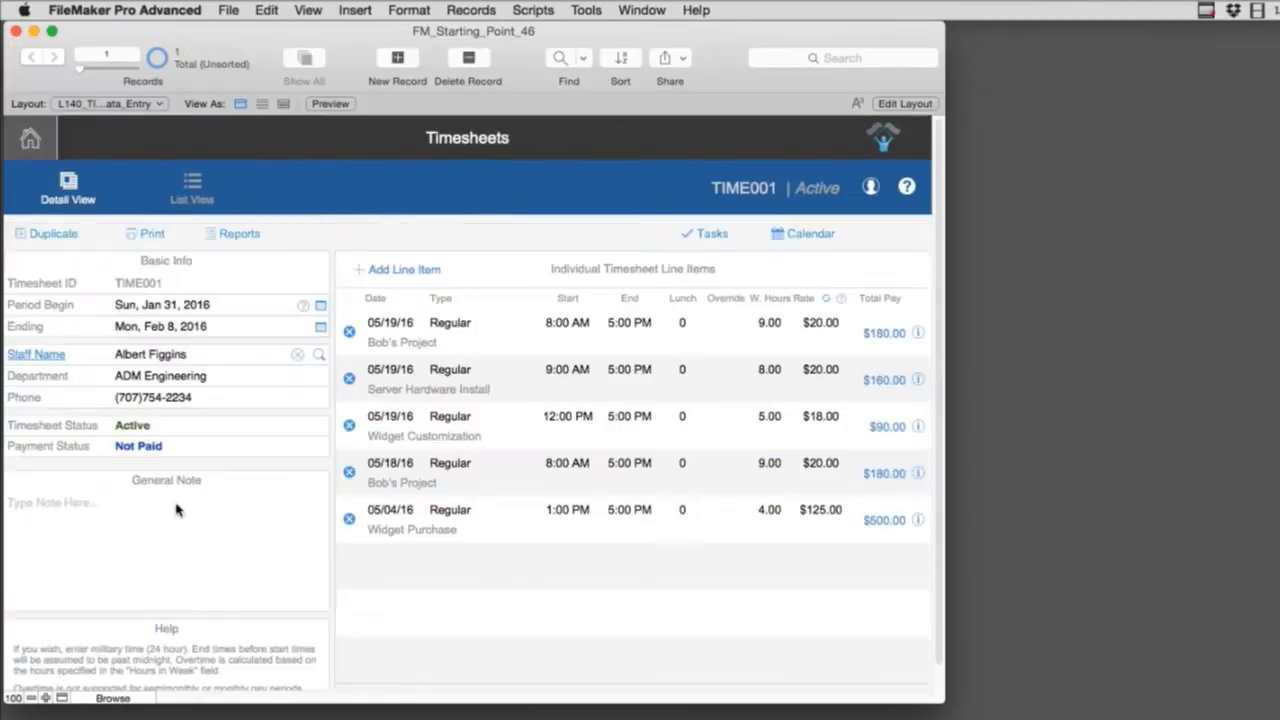
mouse_move(296, 520)
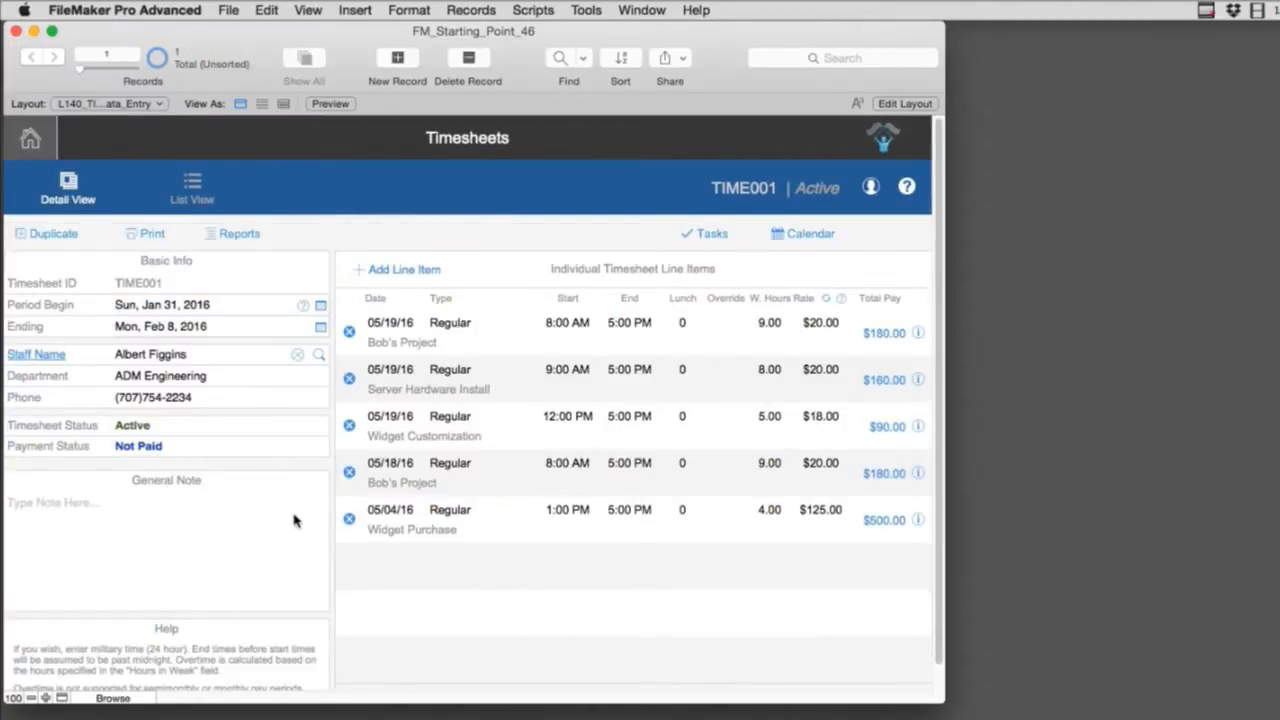
mouse_move(316, 508)
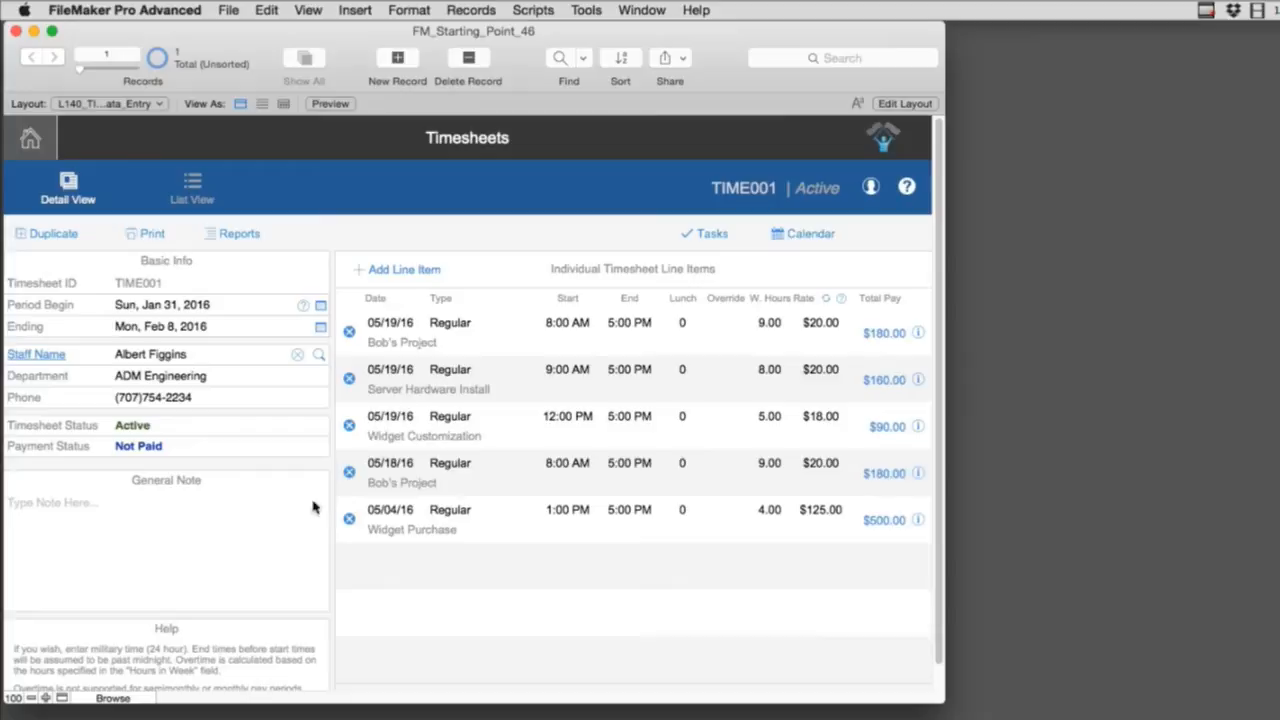
mouse_move(308, 464)
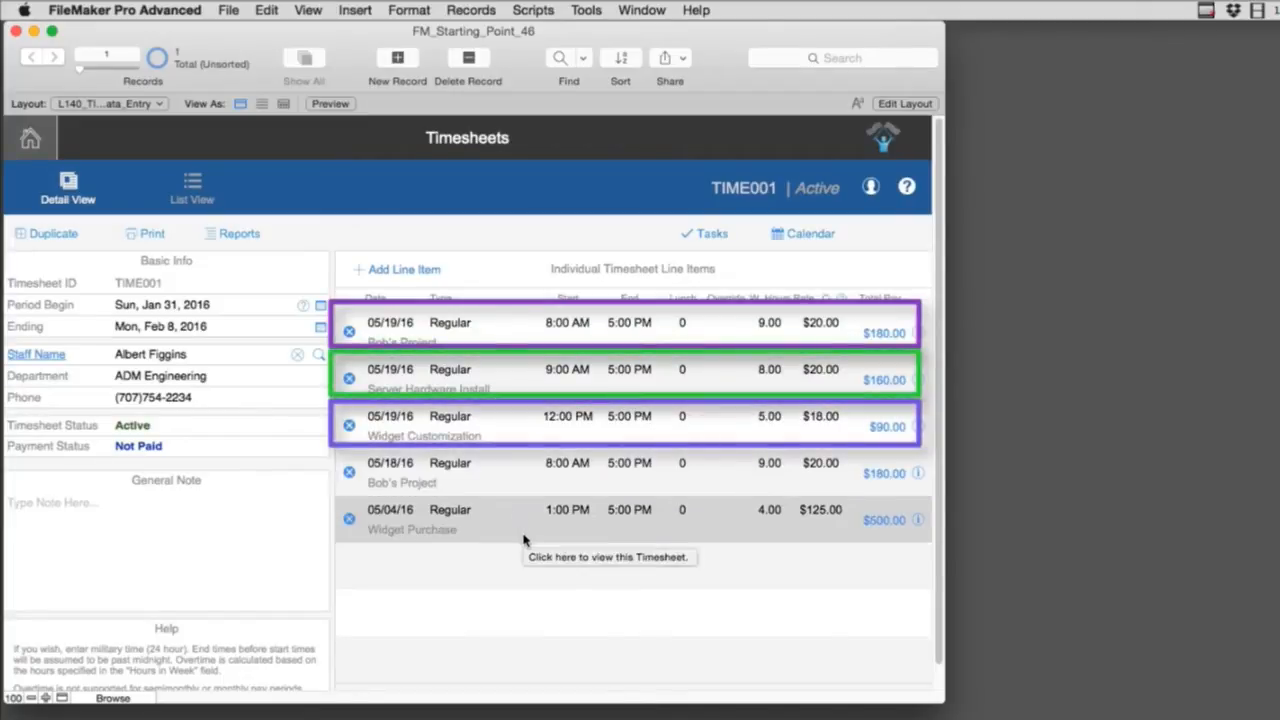
click(30, 138)
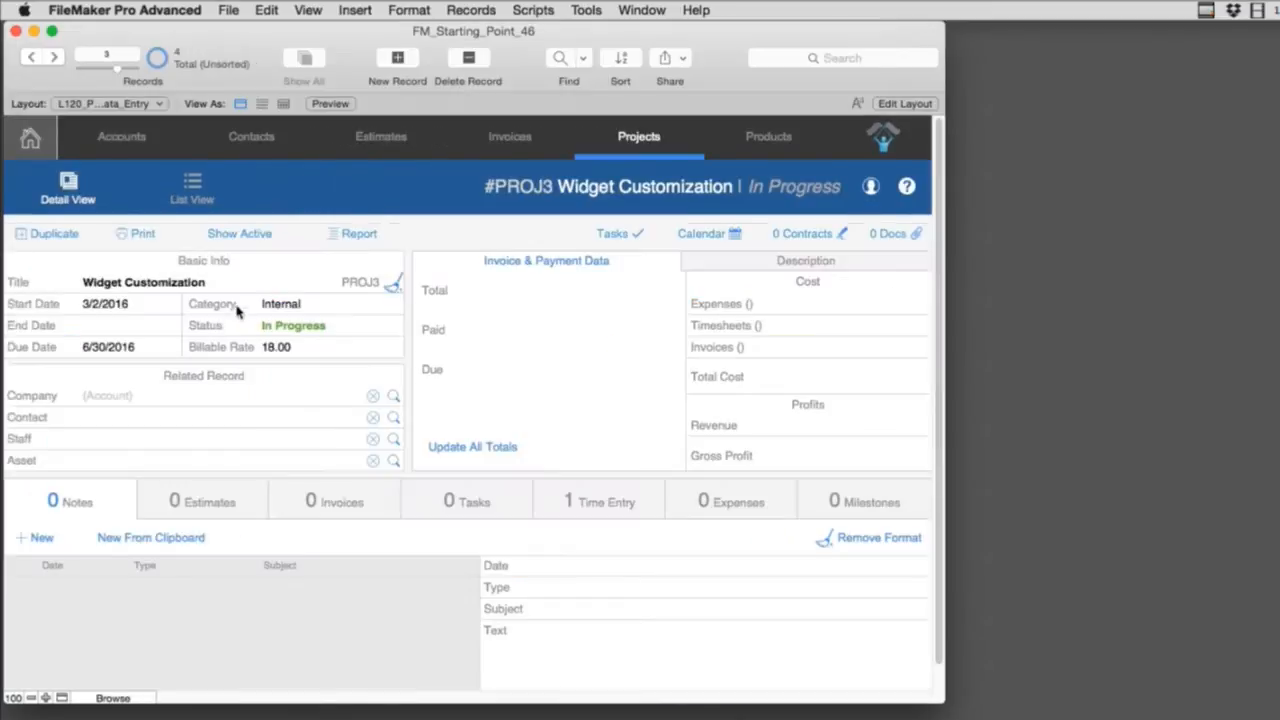
click(32, 56)
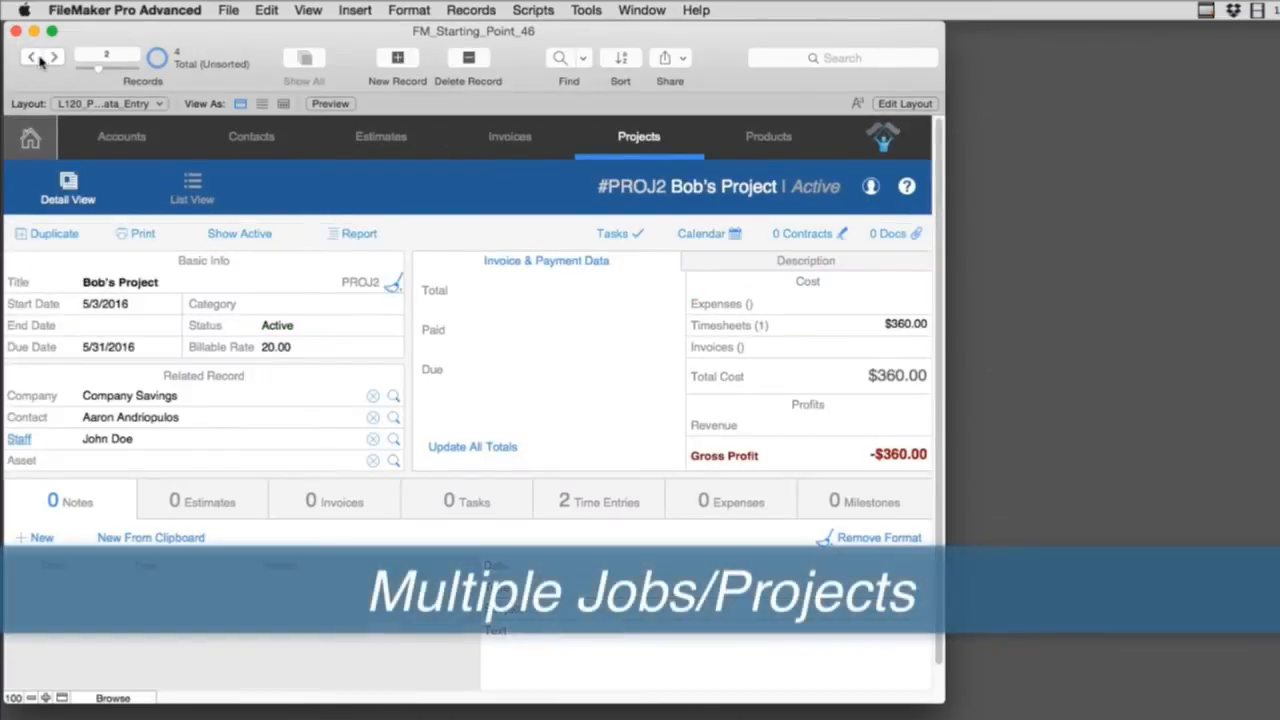
click(30, 56)
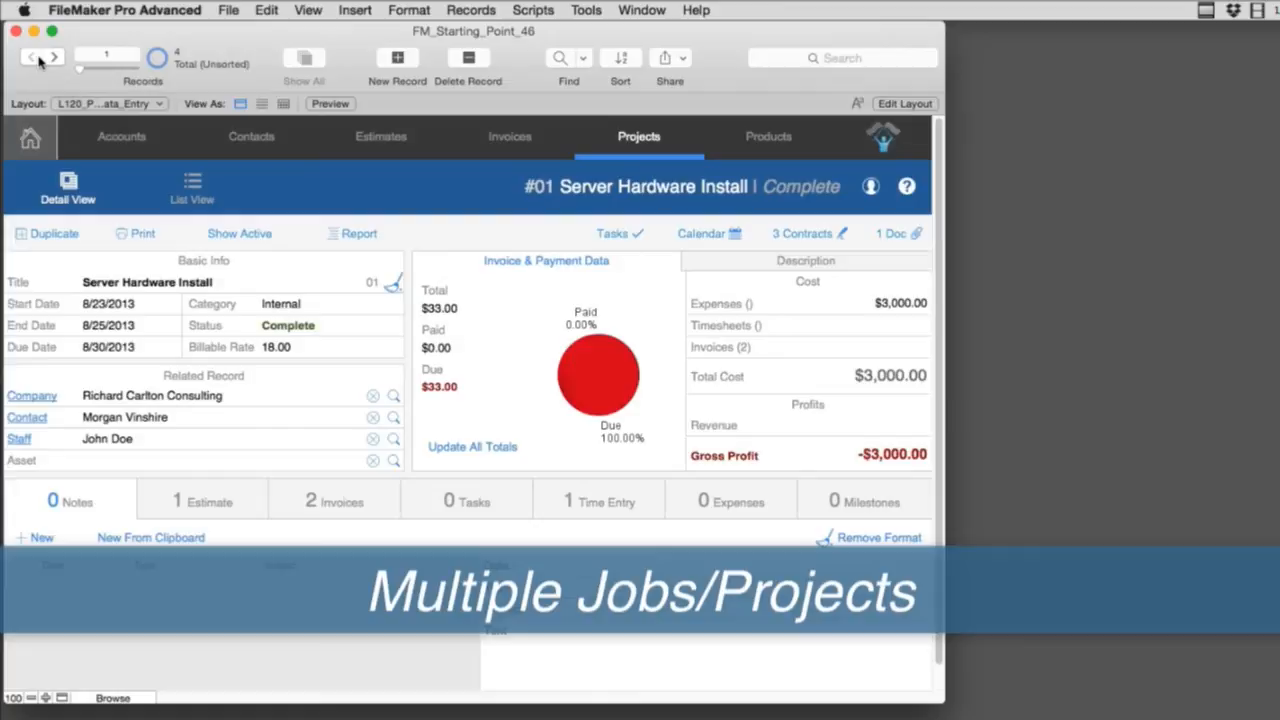
click(52, 56)
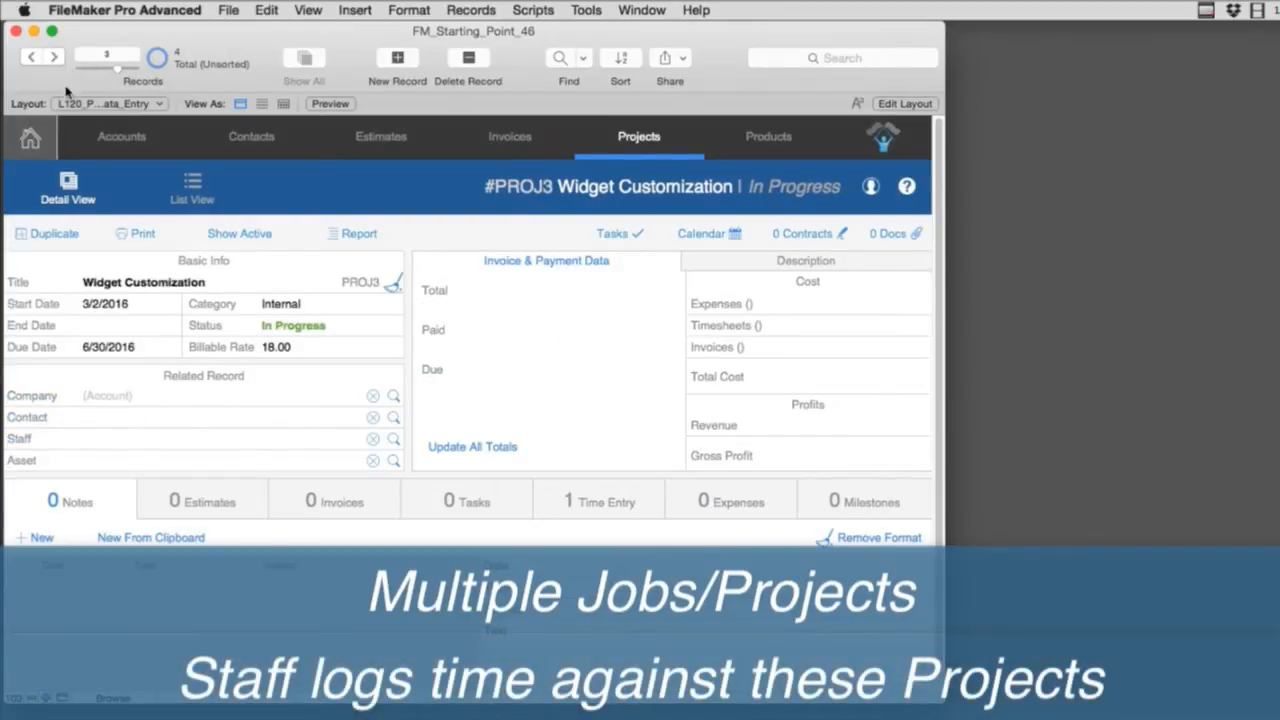
click(30, 138)
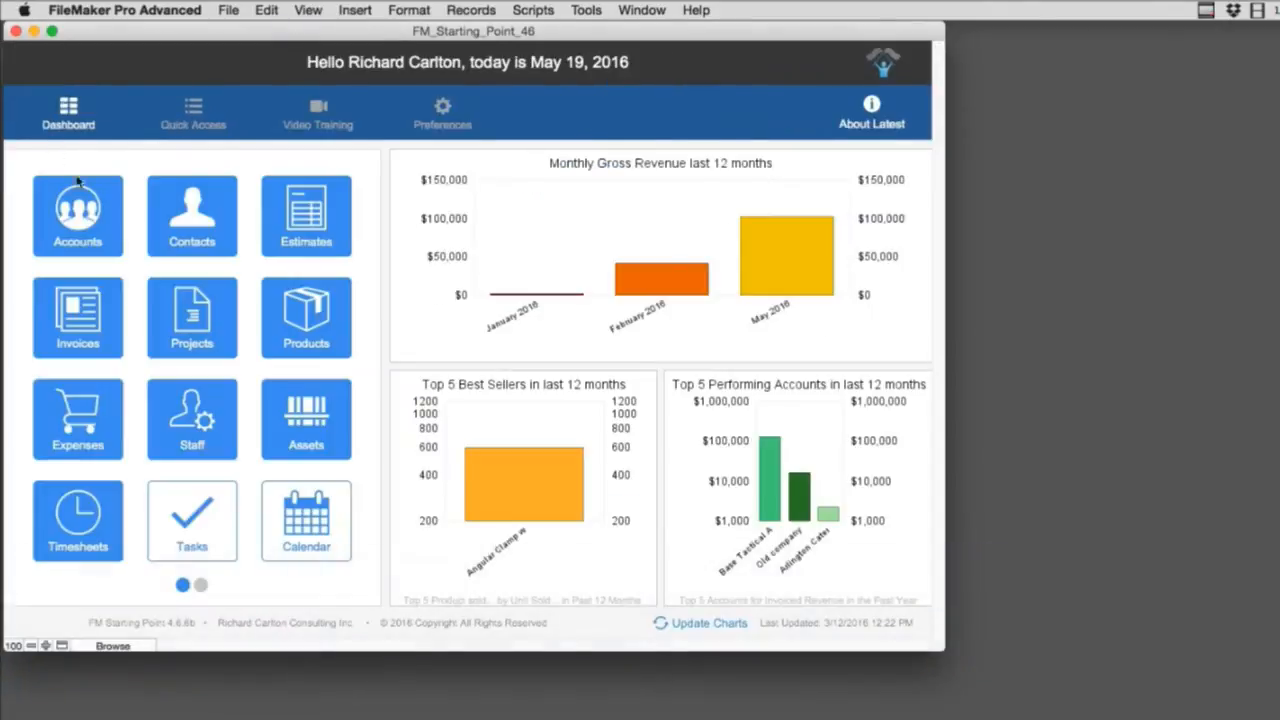
click(192, 418)
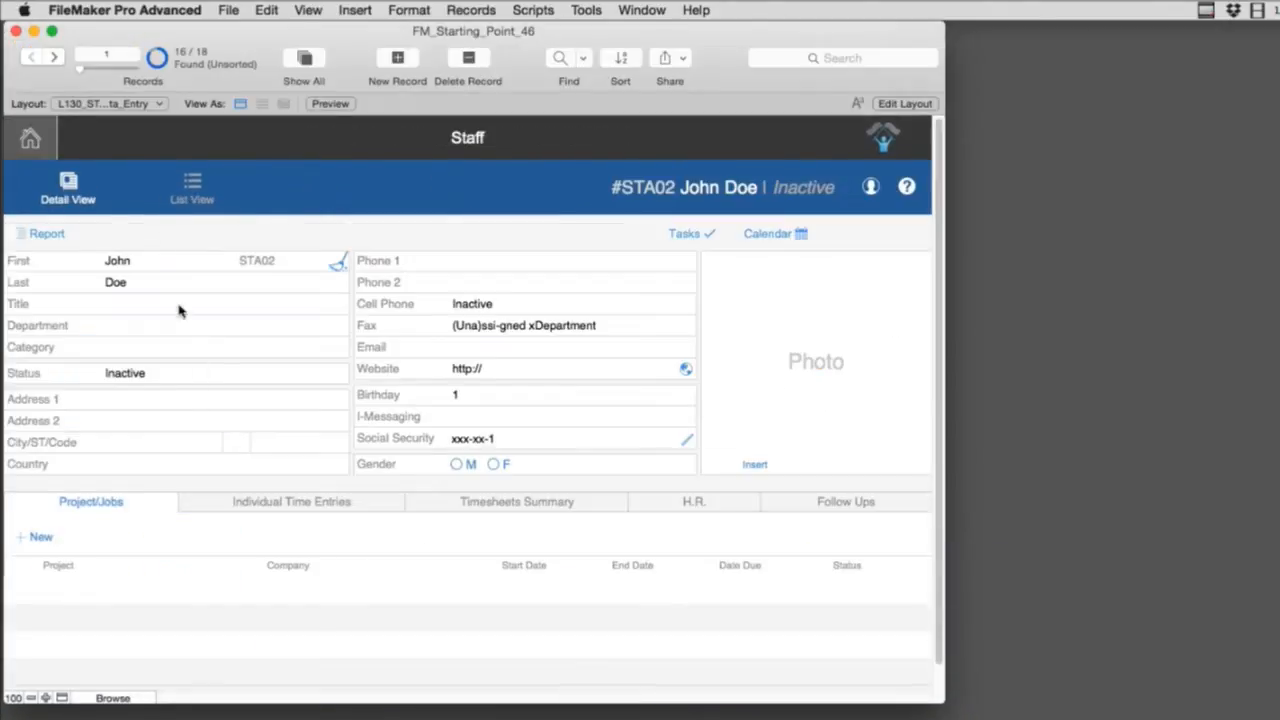
click(54, 56)
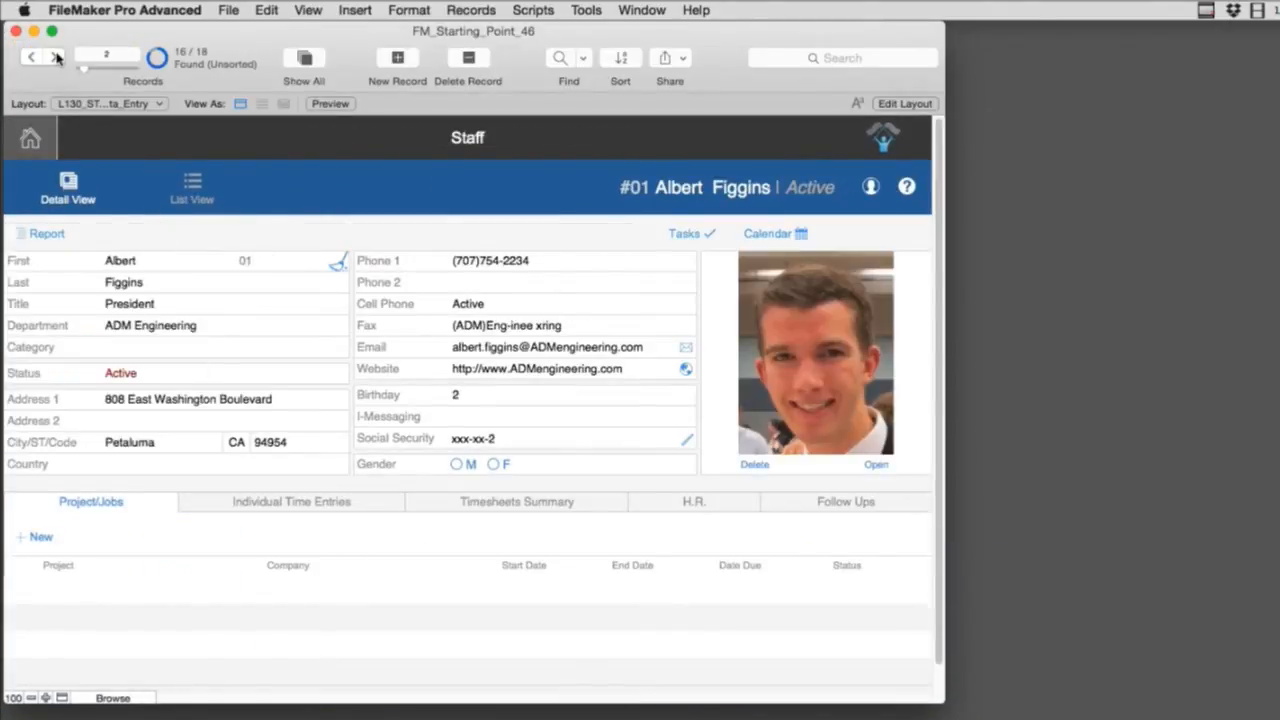
click(56, 56)
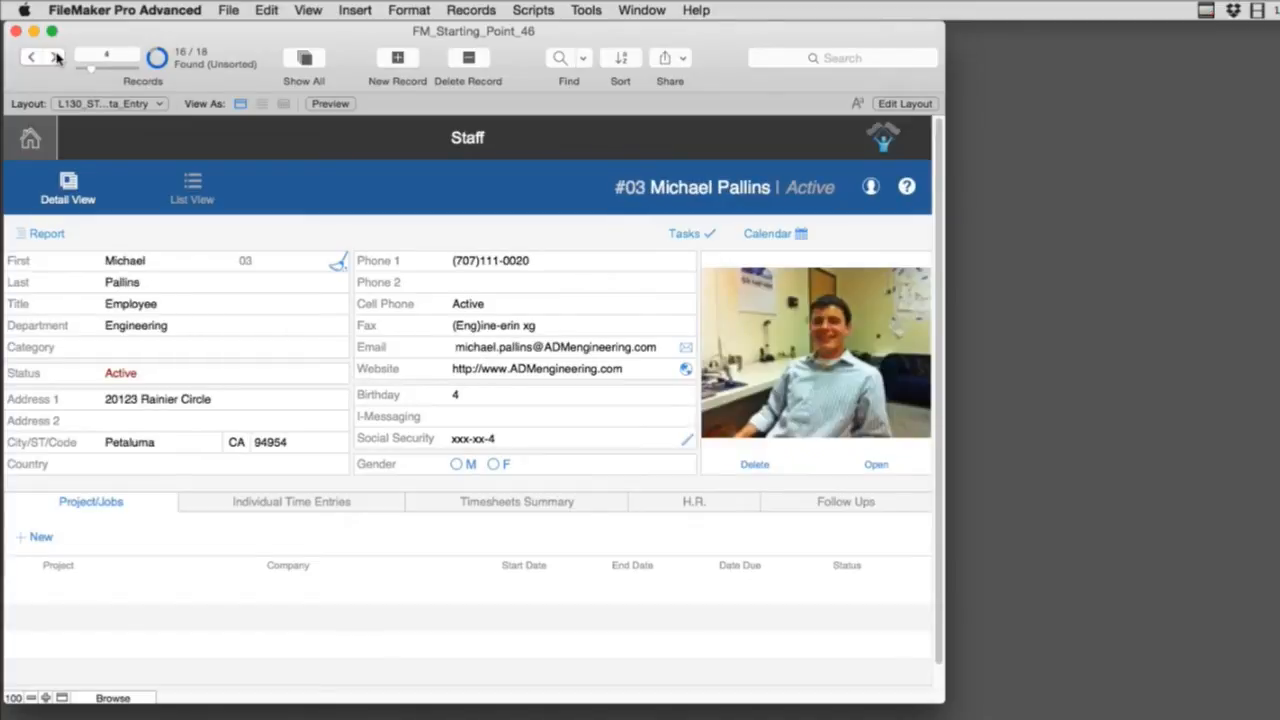
click(56, 56)
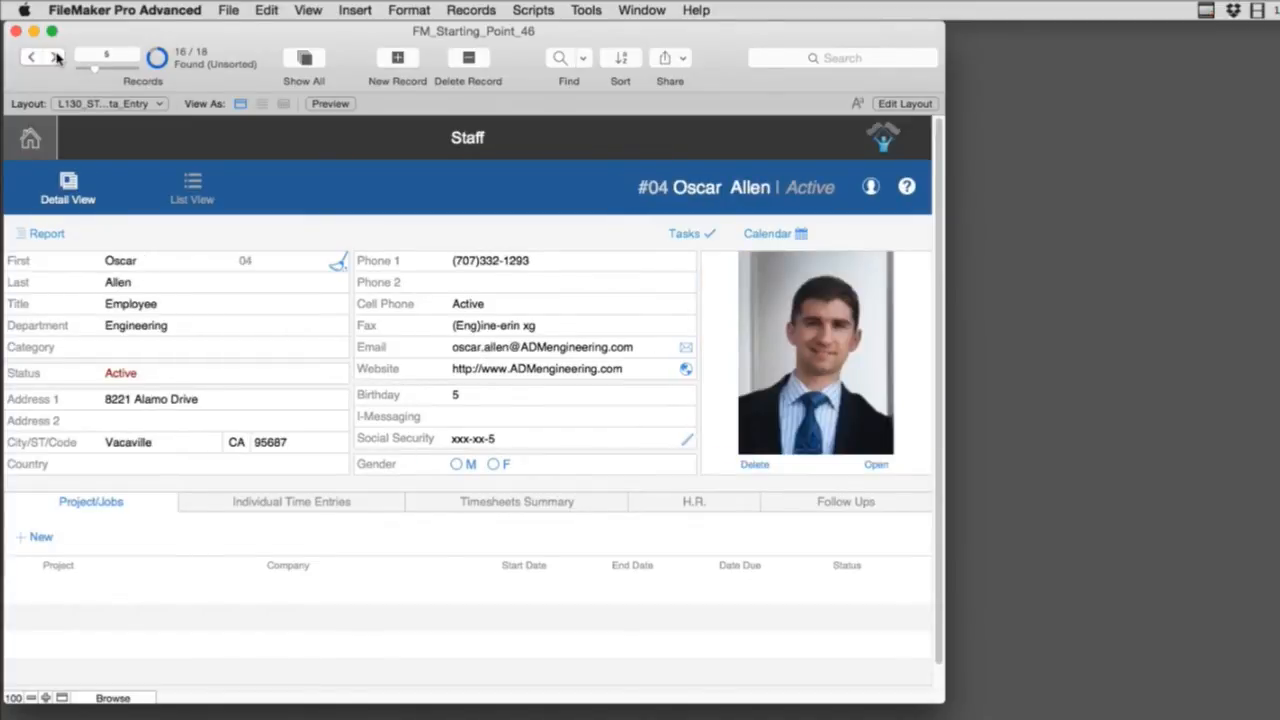
click(56, 56)
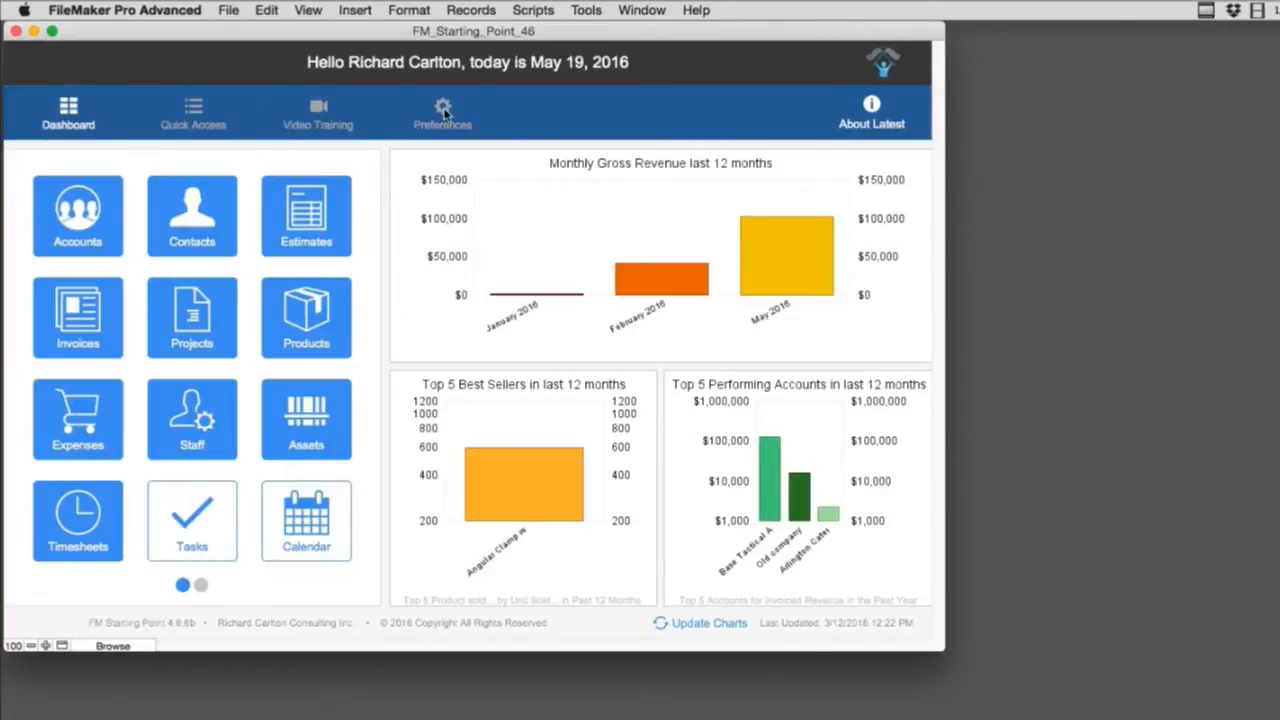
- In Preferences > Timesheets, choose a Monthly pay period starting on day 5 (5/5/2016–6/4/2016)
click(442, 112)
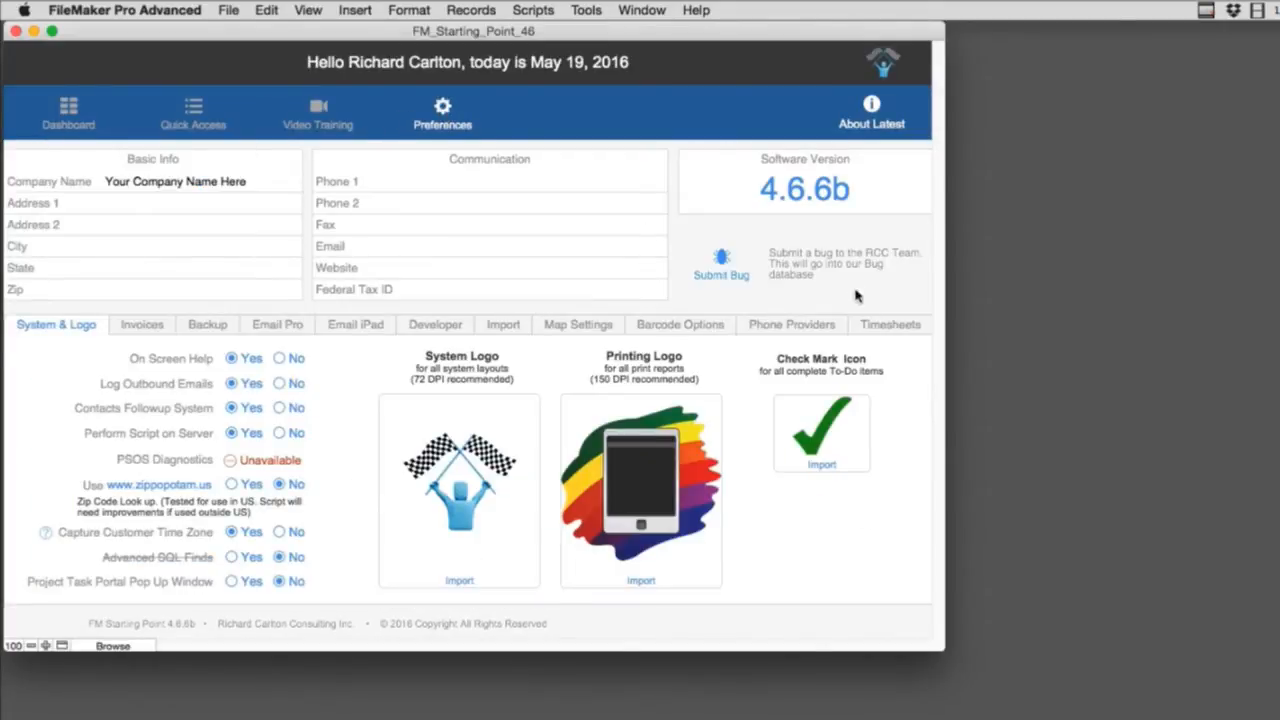
click(888, 324)
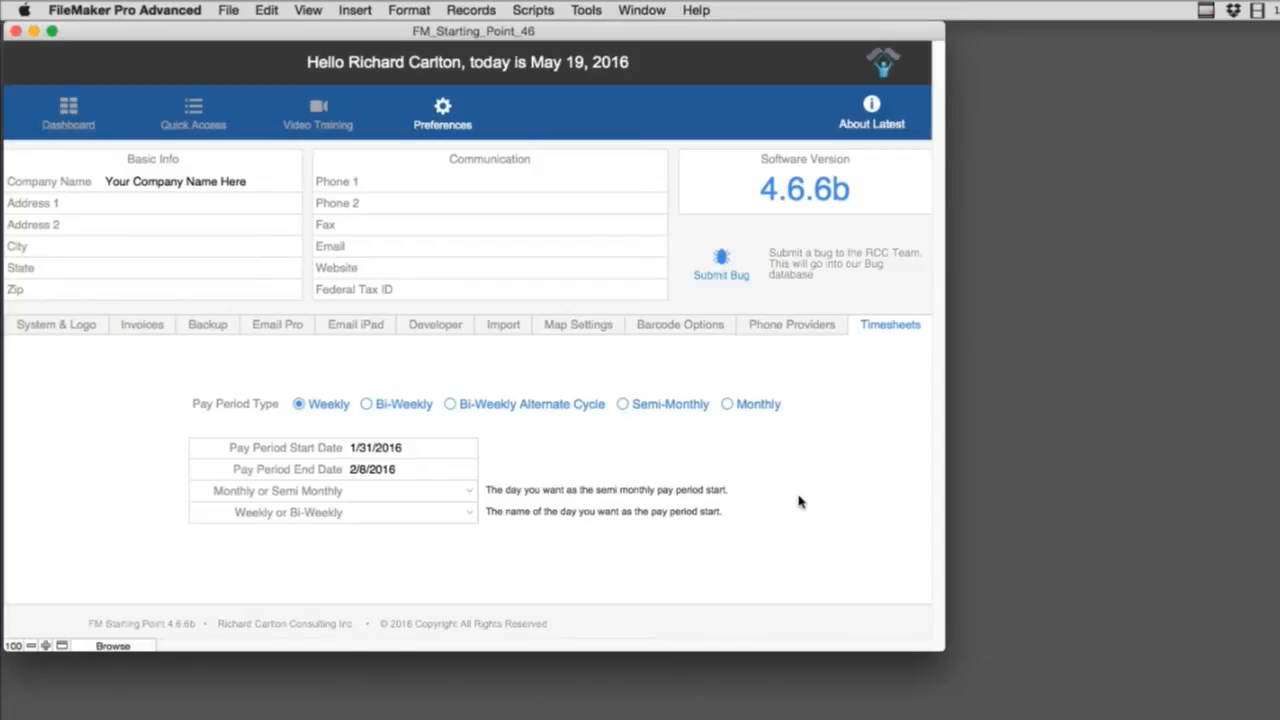
mouse_move(796, 496)
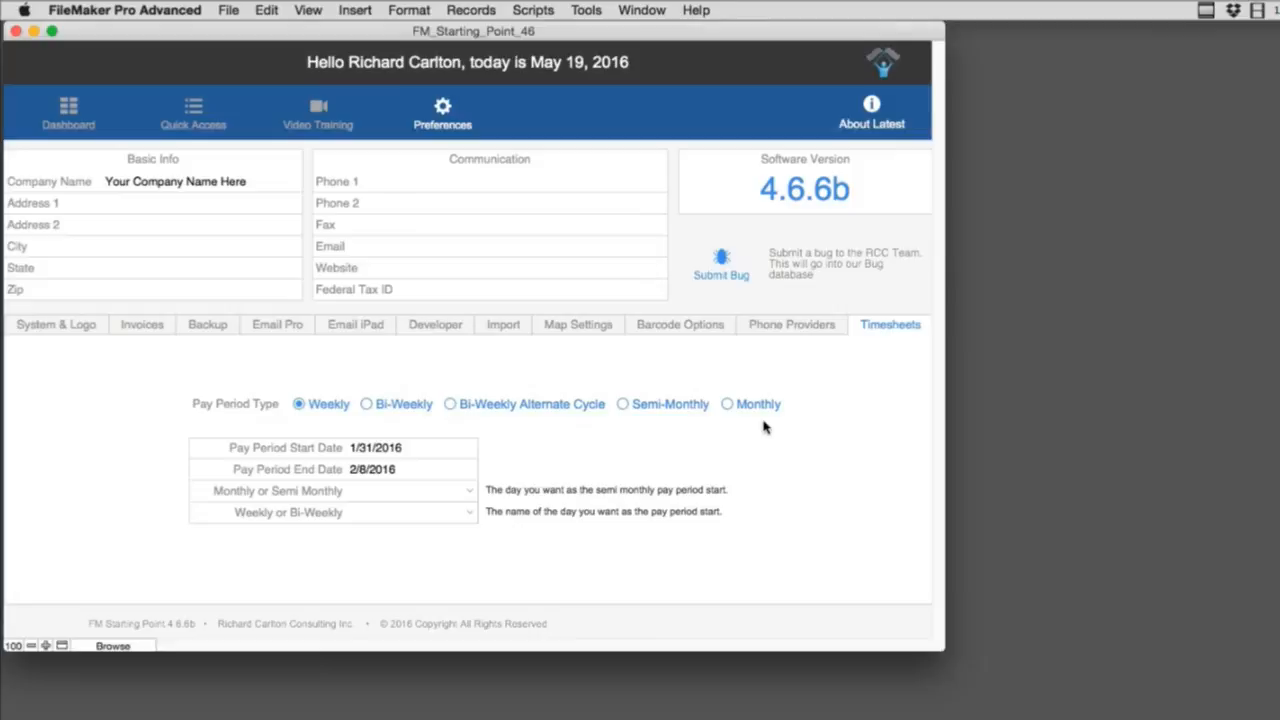
mouse_move(752, 428)
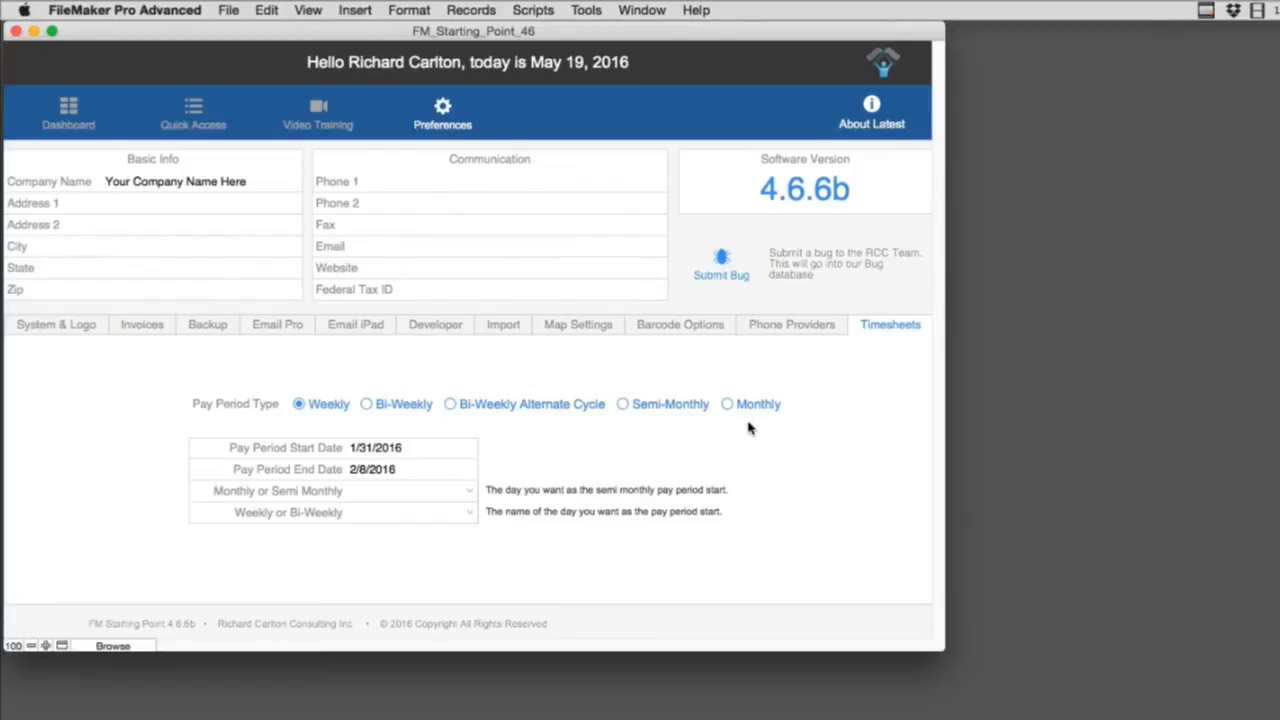
click(728, 404)
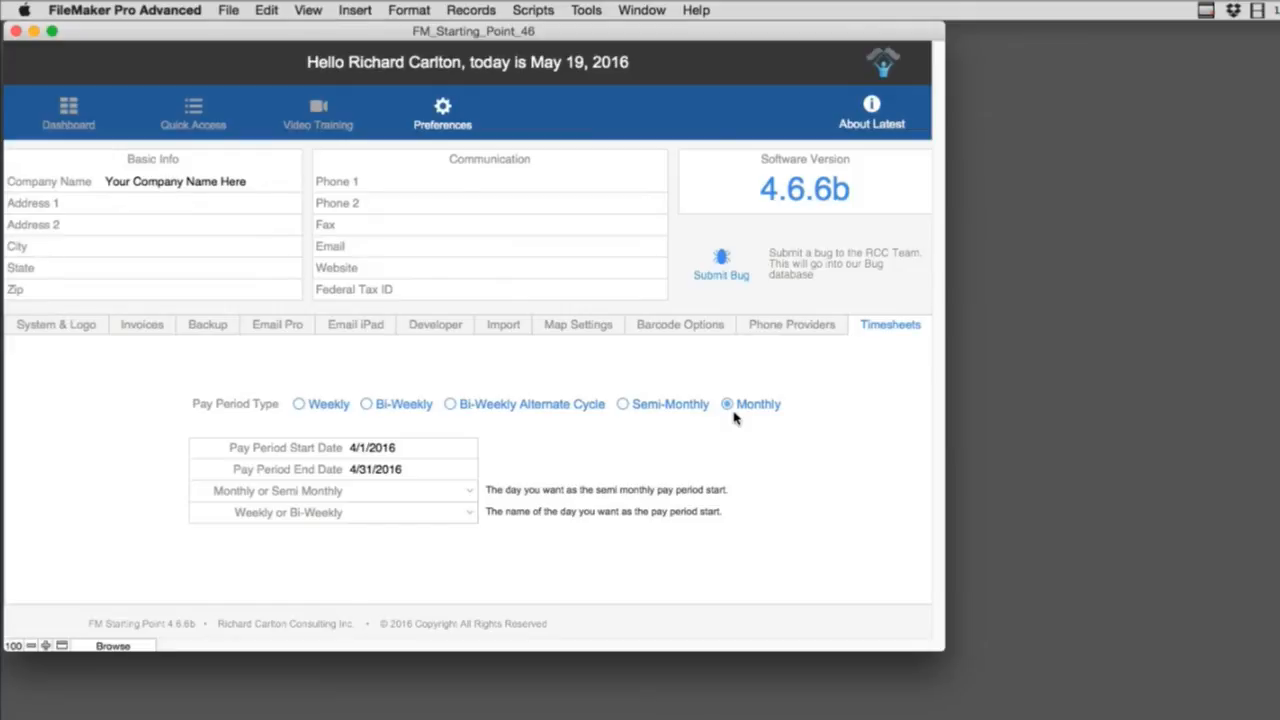
mouse_move(444, 466)
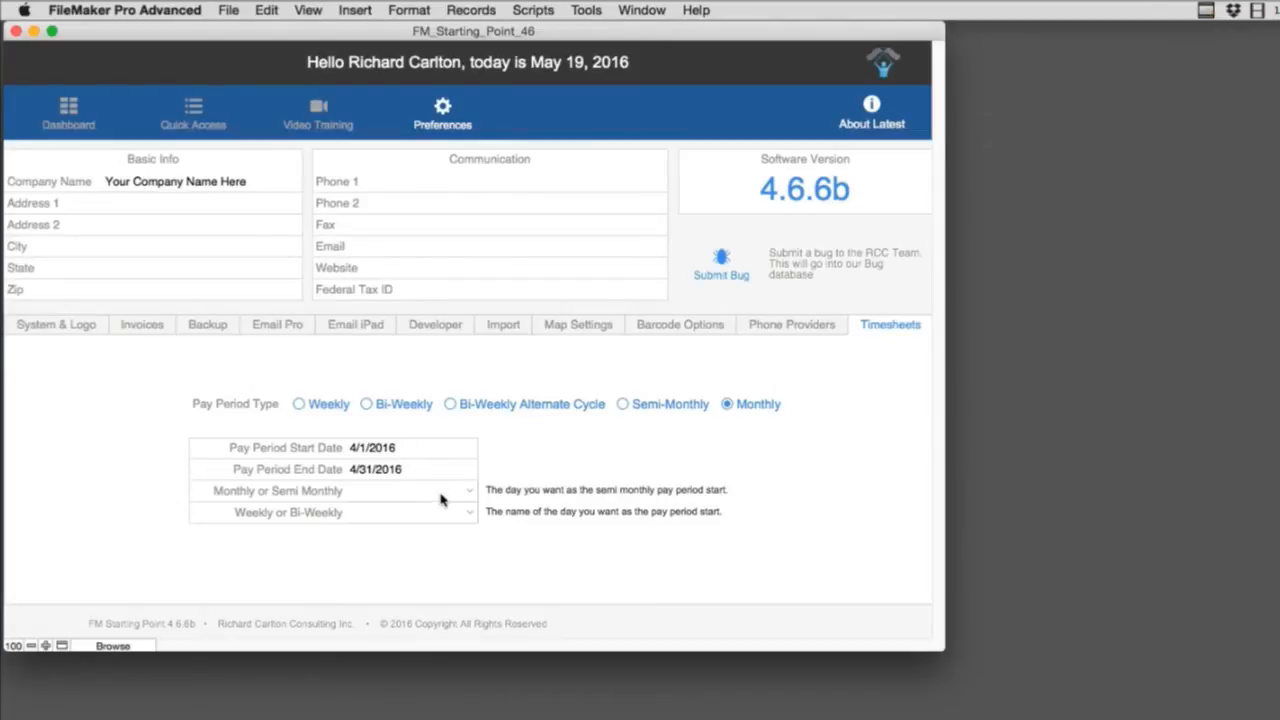
click(332, 490)
text(5)
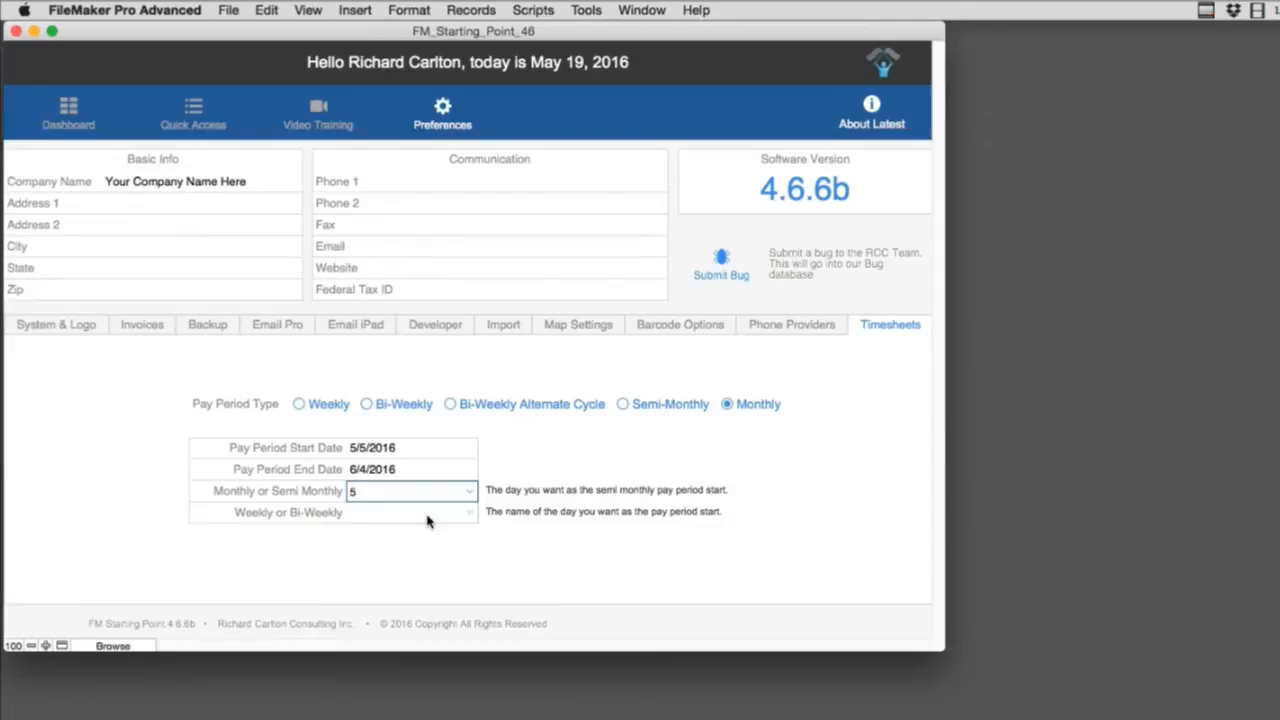
mouse_move(460, 448)
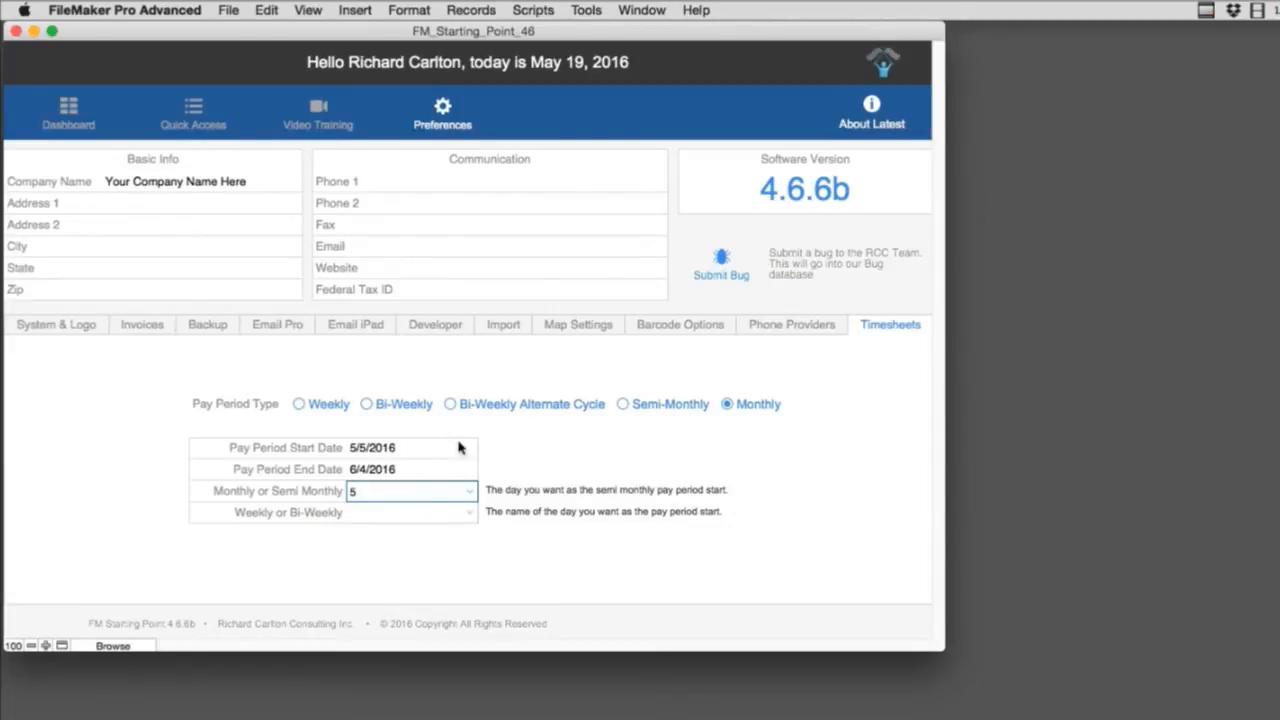
mouse_move(476, 460)
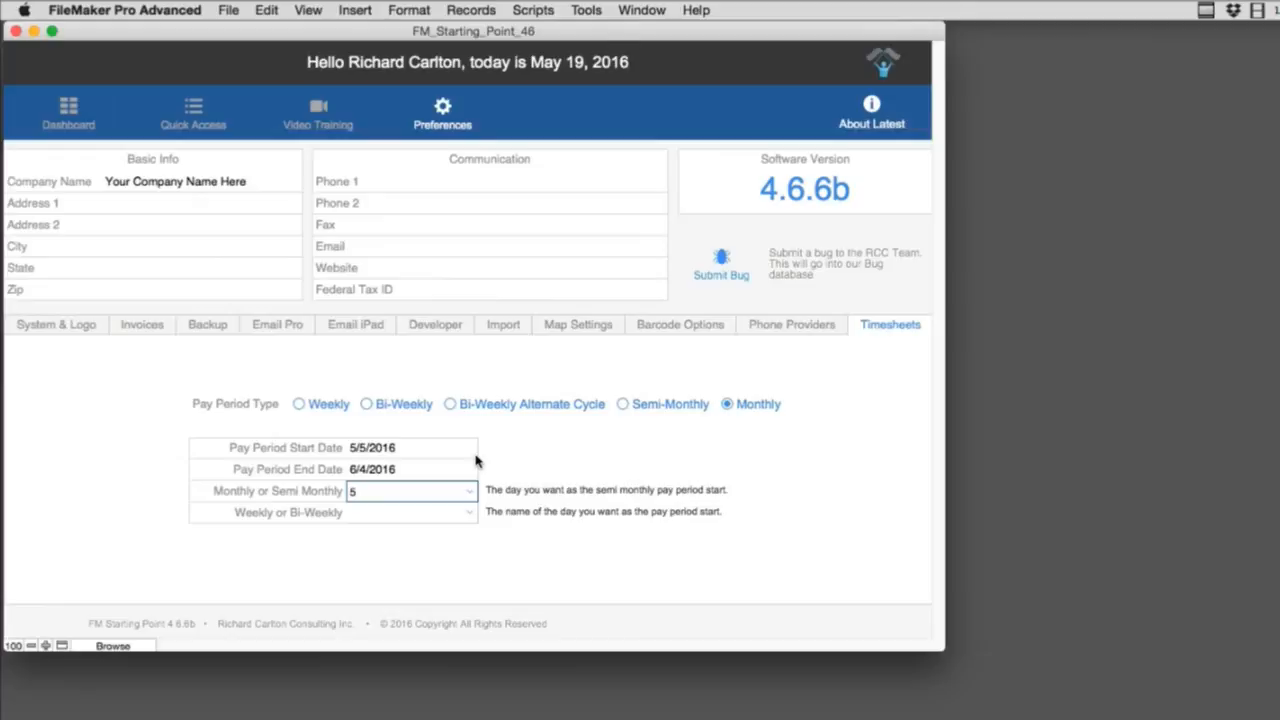
click(68, 112)
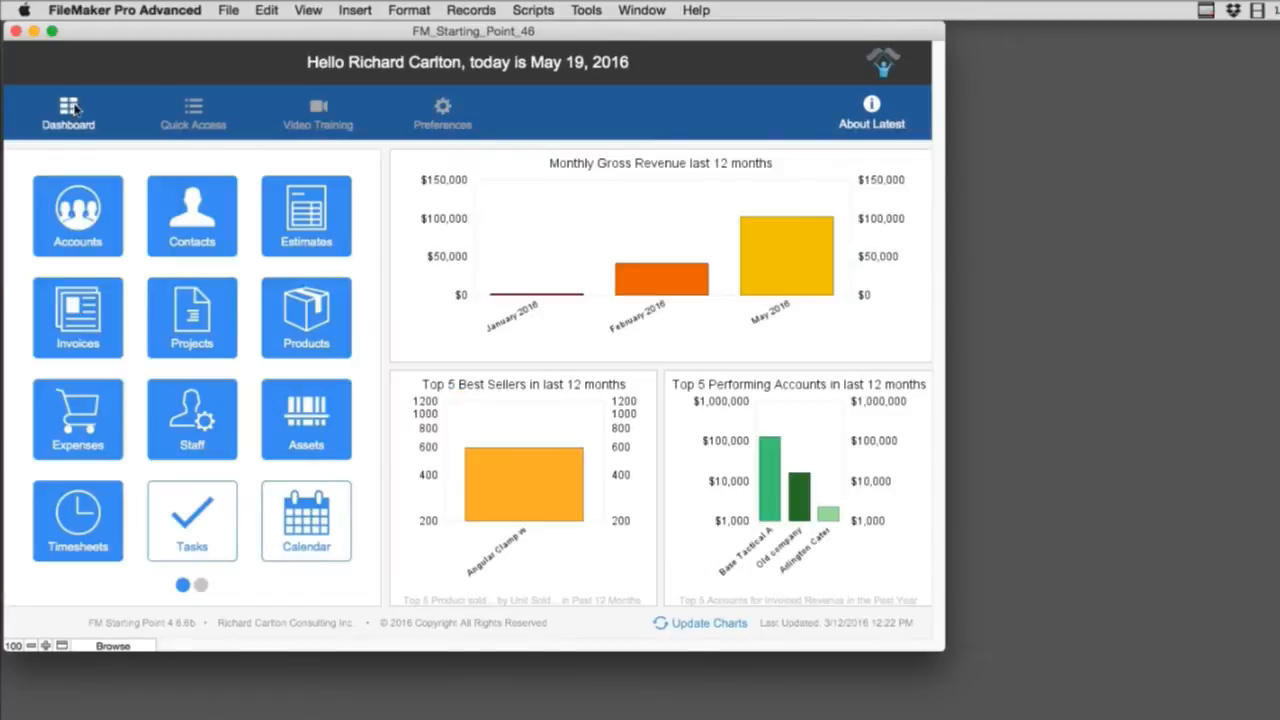
click(76, 520)
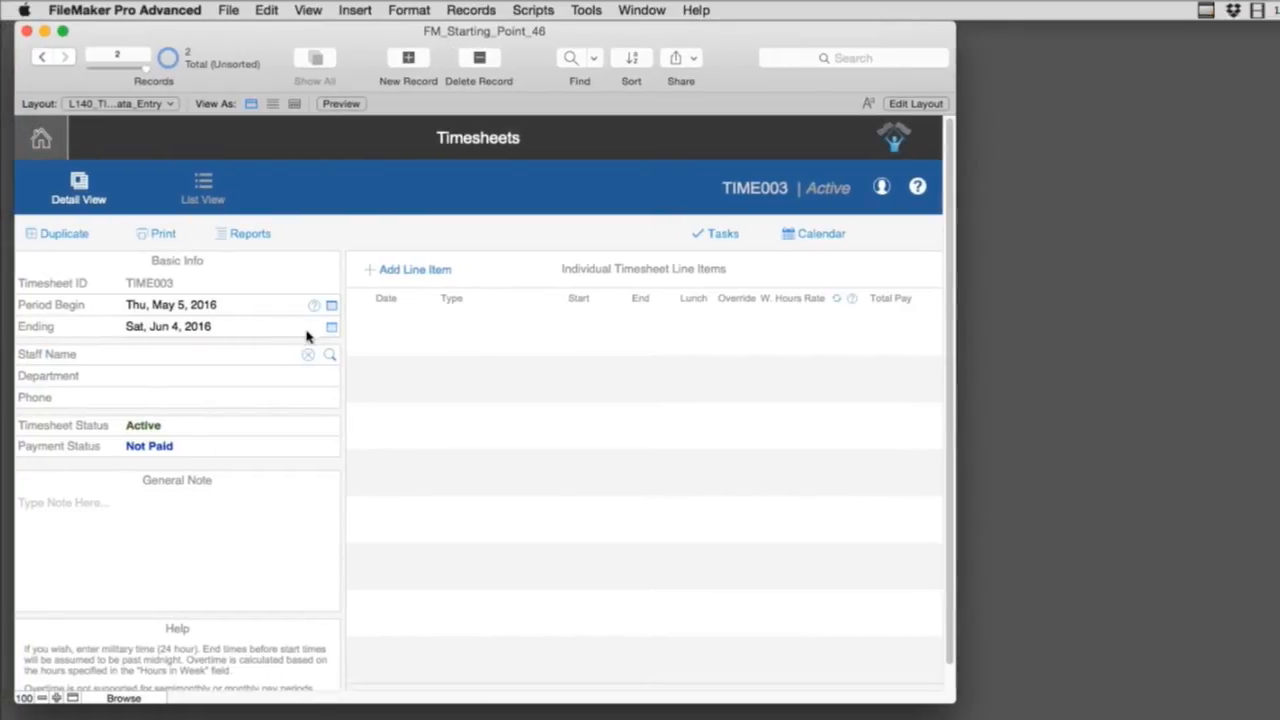
click(330, 354)
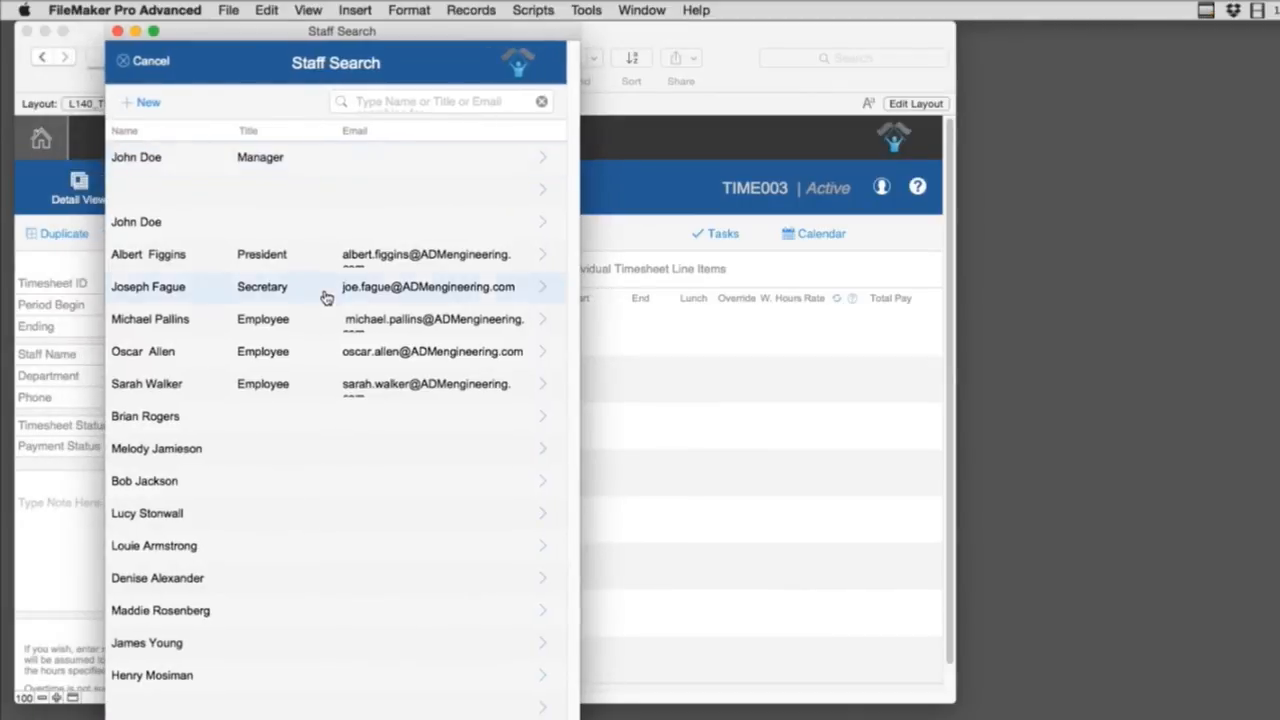
click(148, 288)
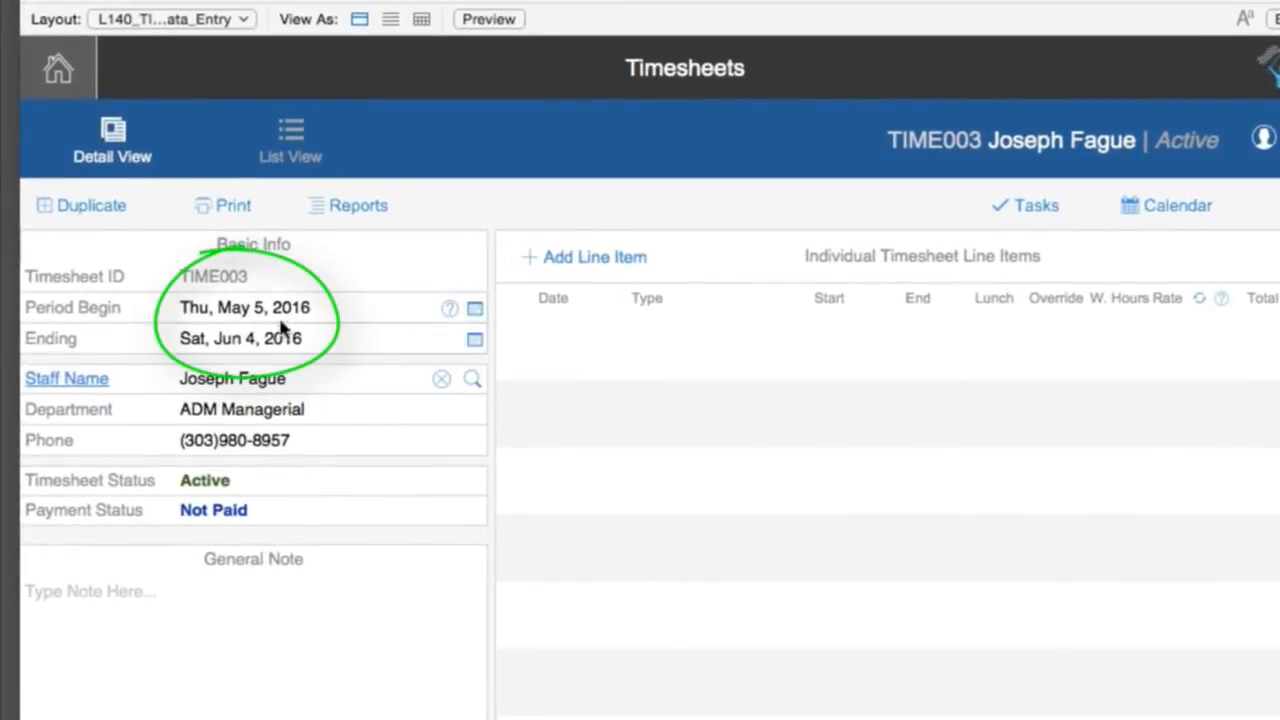
mouse_move(464, 324)
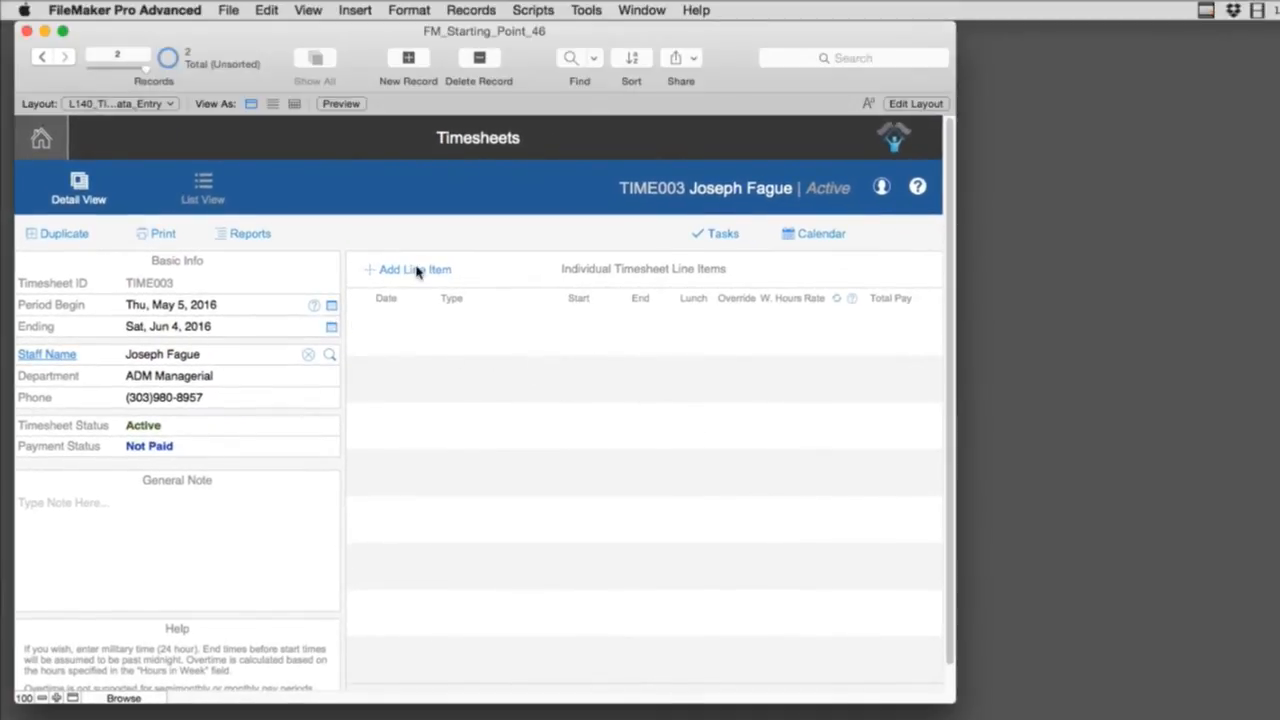
- Add a Regular line item for Widget Customization dated 05/19/16 with 2.5 override hours
click(414, 268)
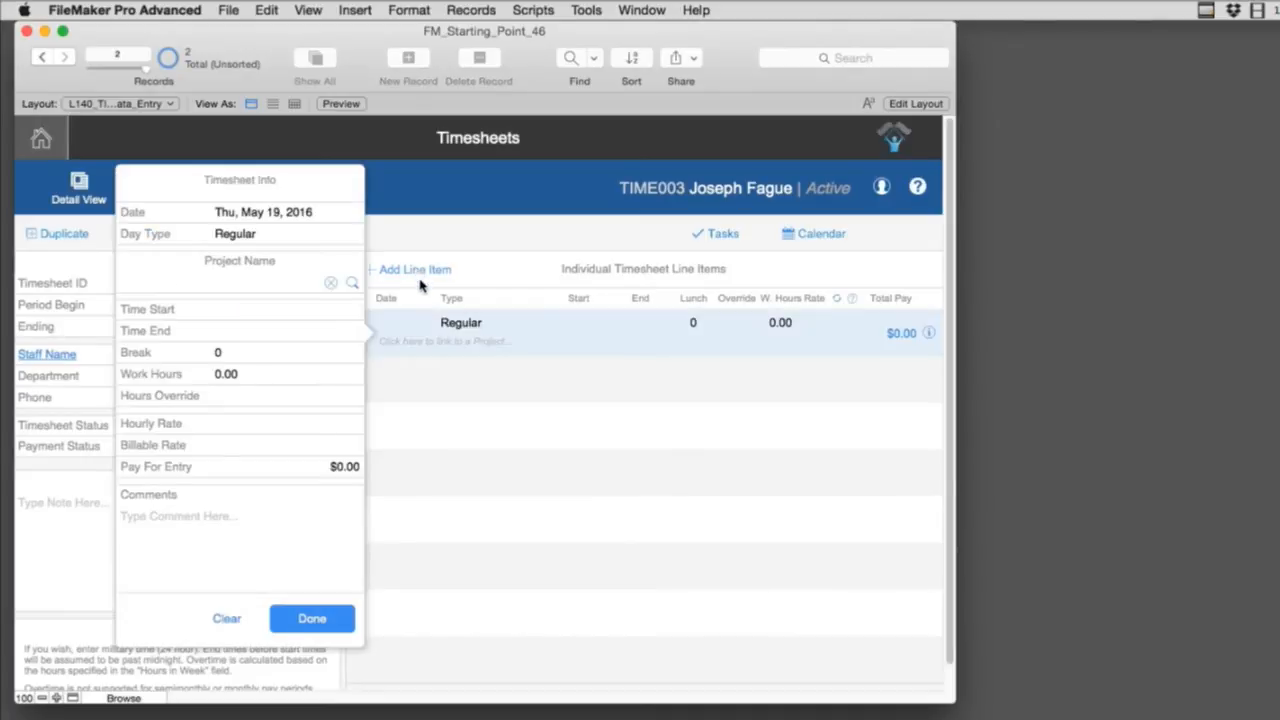
mouse_move(408, 286)
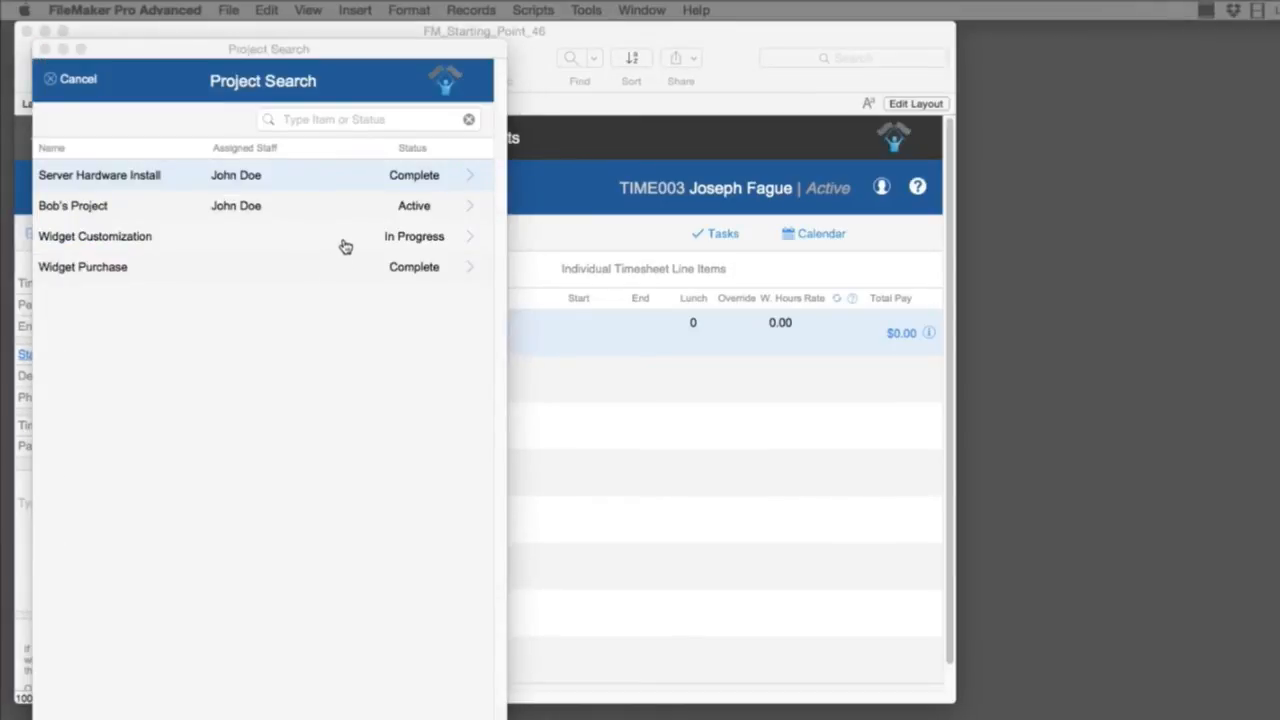
mouse_move(320, 276)
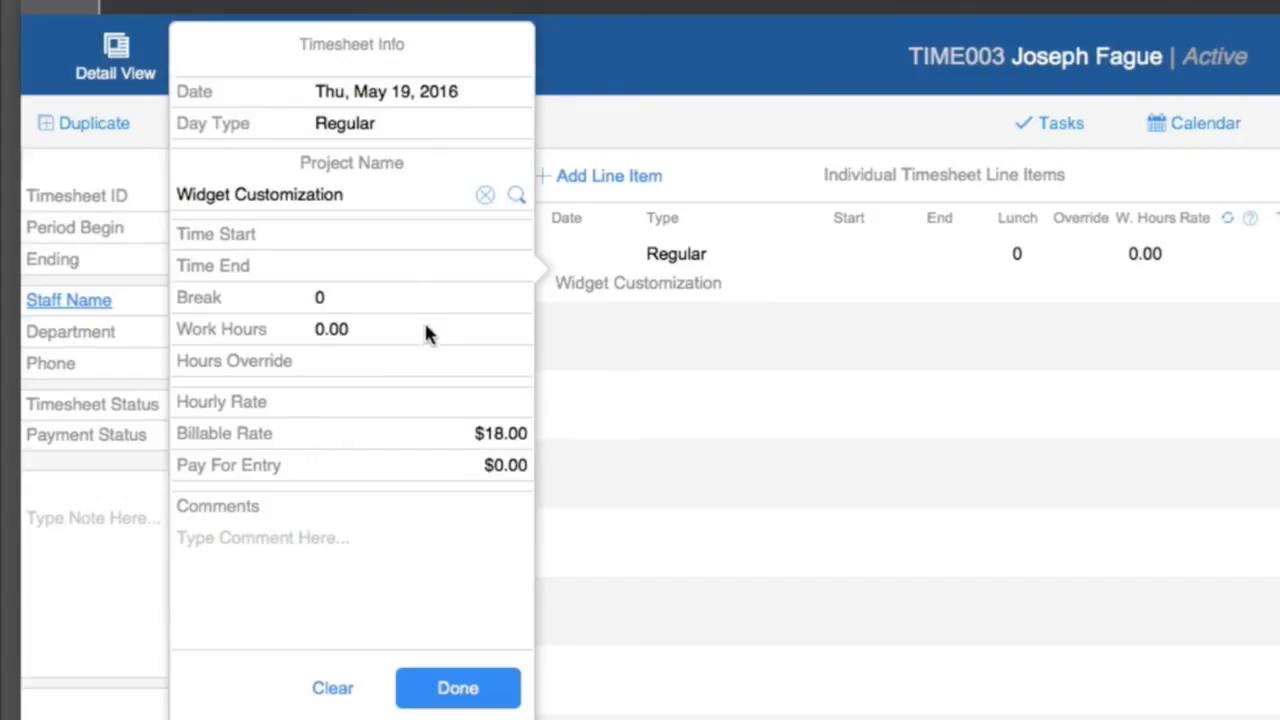
click(420, 360)
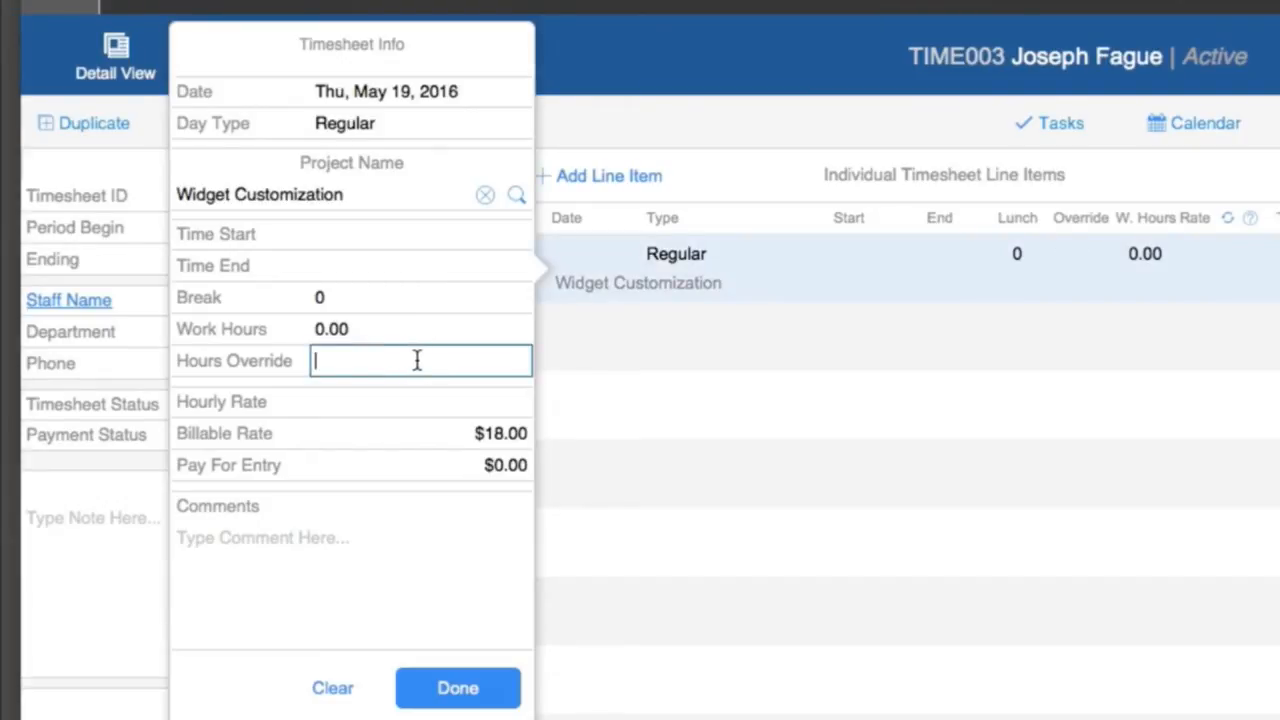
text(2.5)
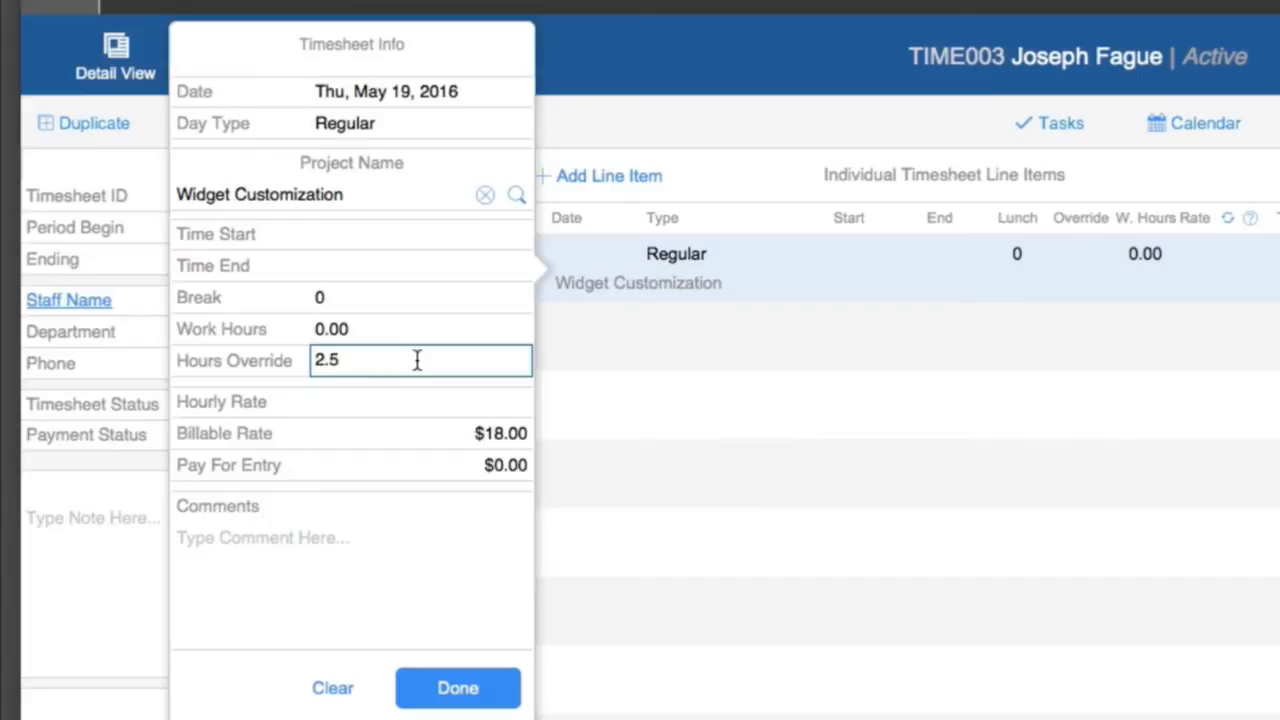
click(456, 688)
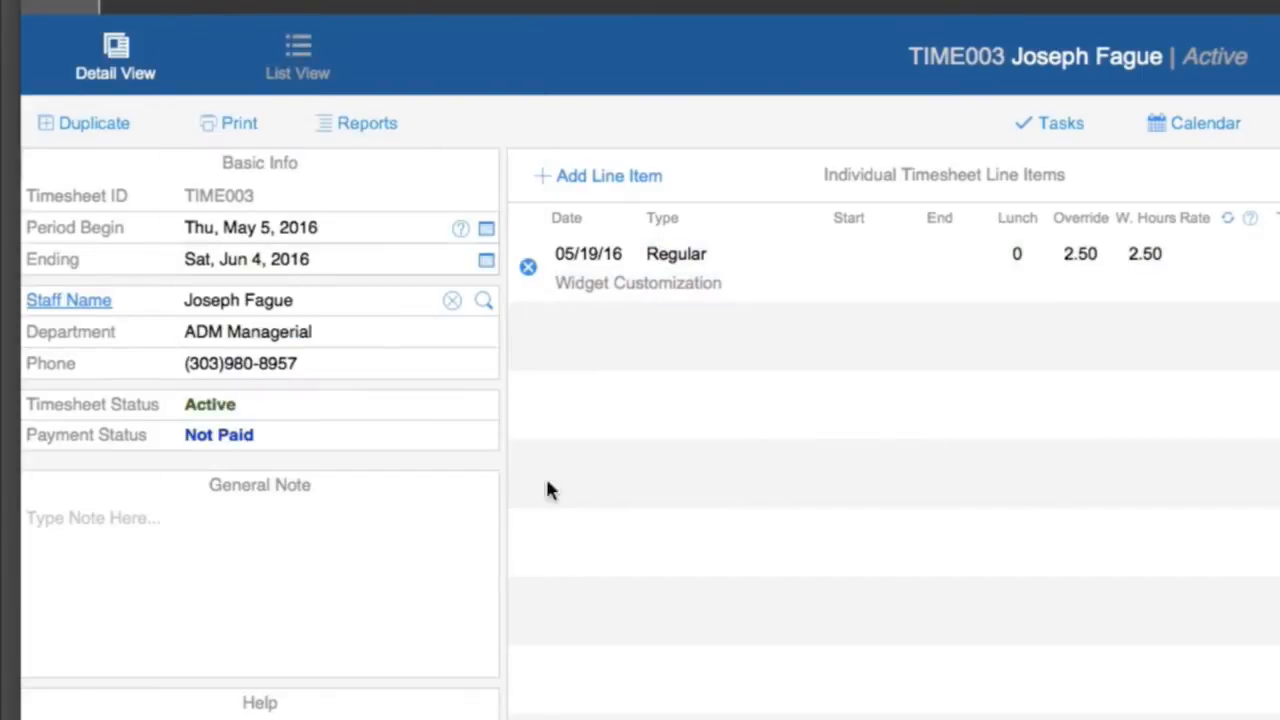
mouse_move(704, 286)
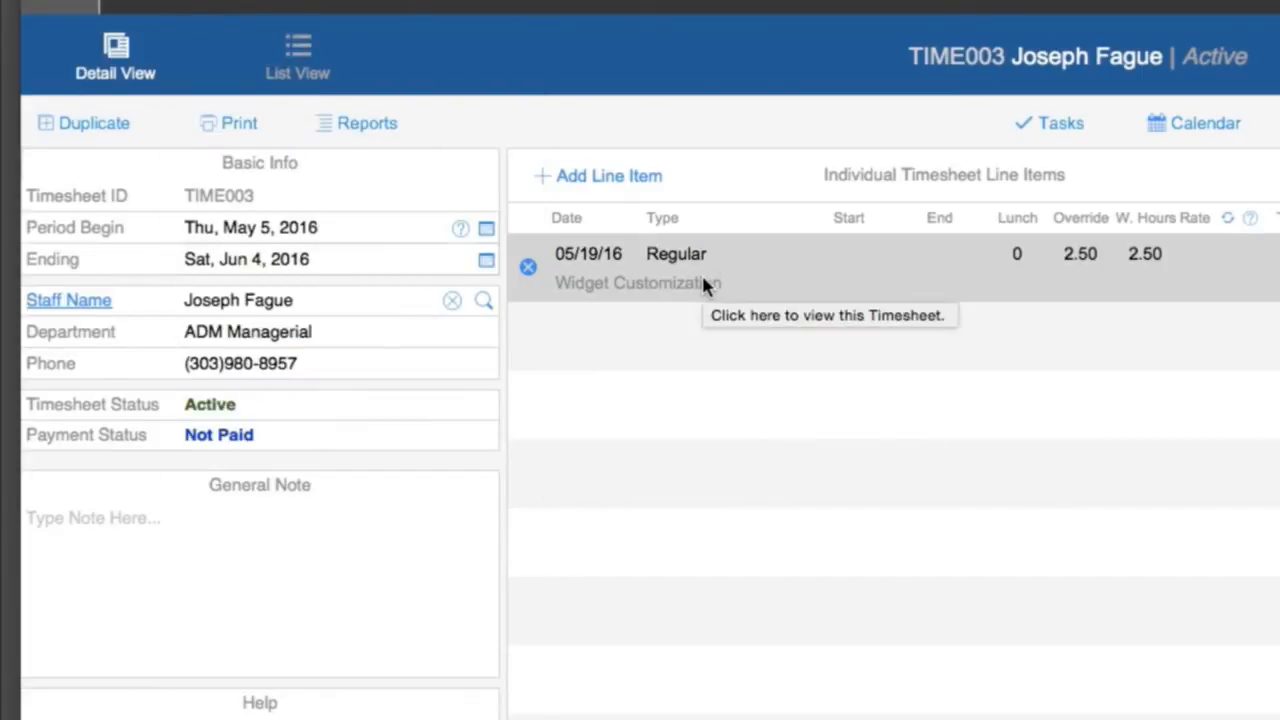
mouse_move(744, 298)
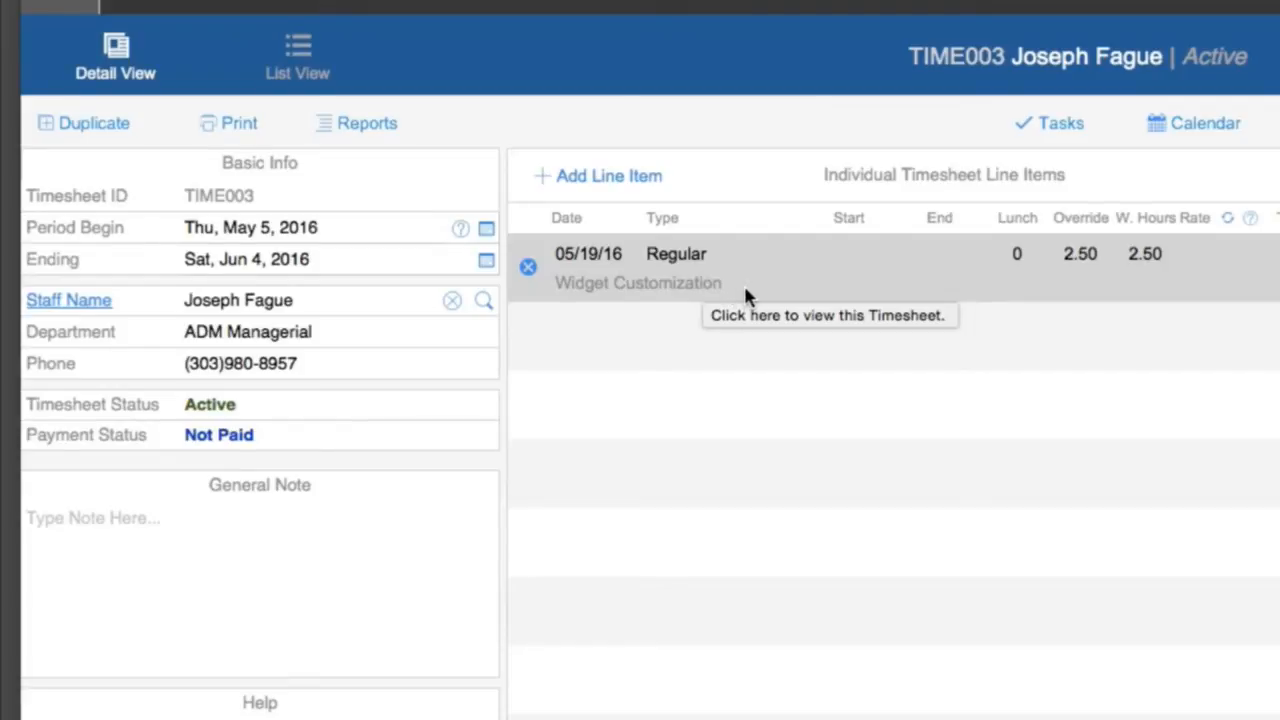
- Enter the line item comment about the database work, new layout and fixed scripts 510, 234, then save it
click(676, 252)
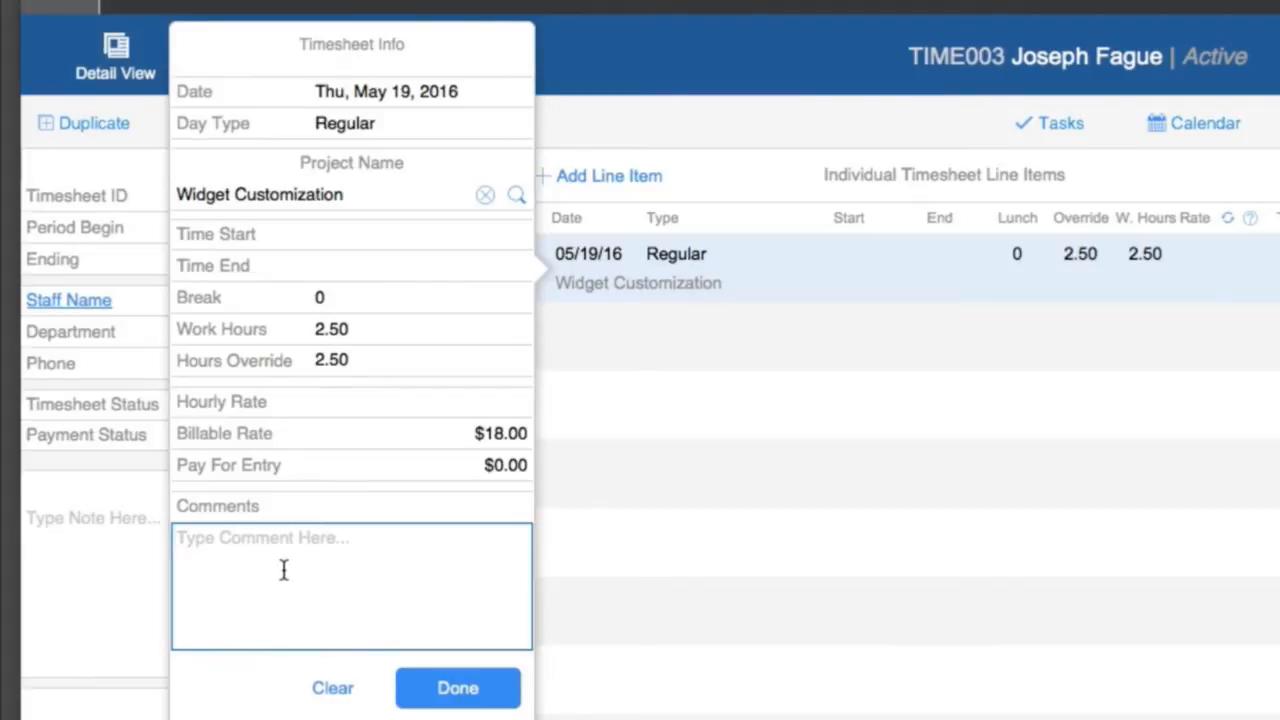
text(We wor)
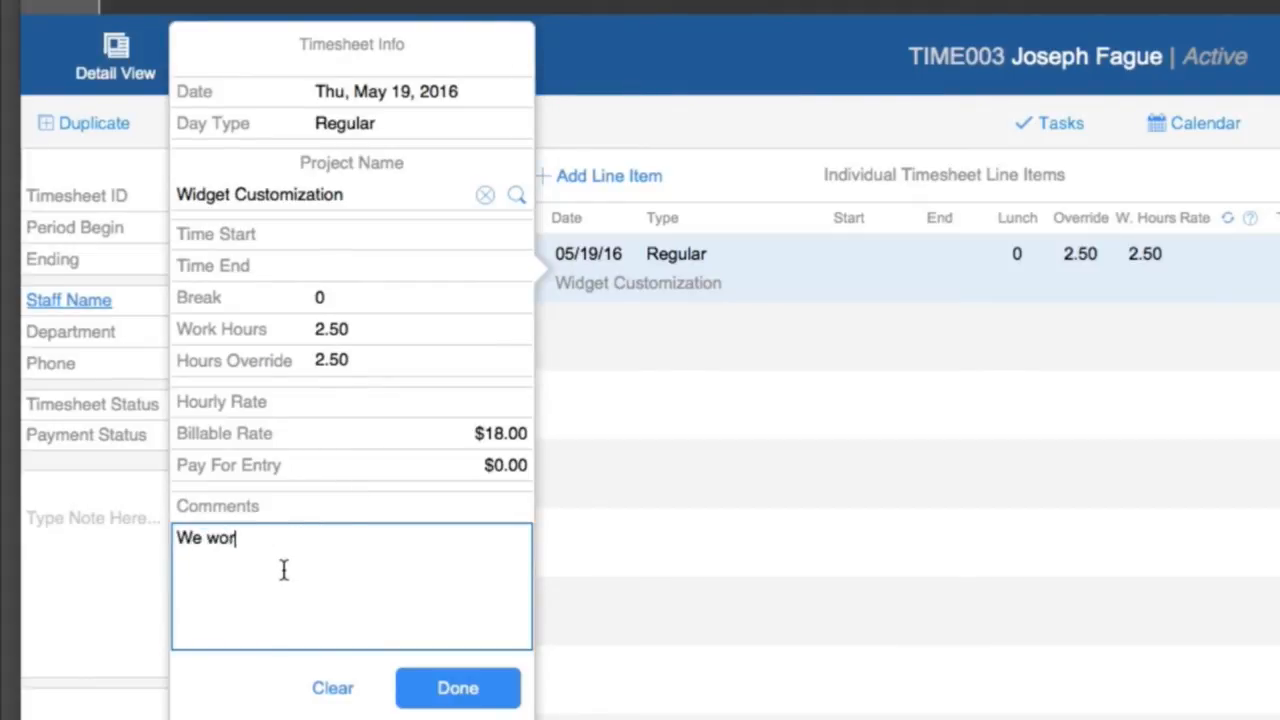
text(ked on a database that did amazing things)
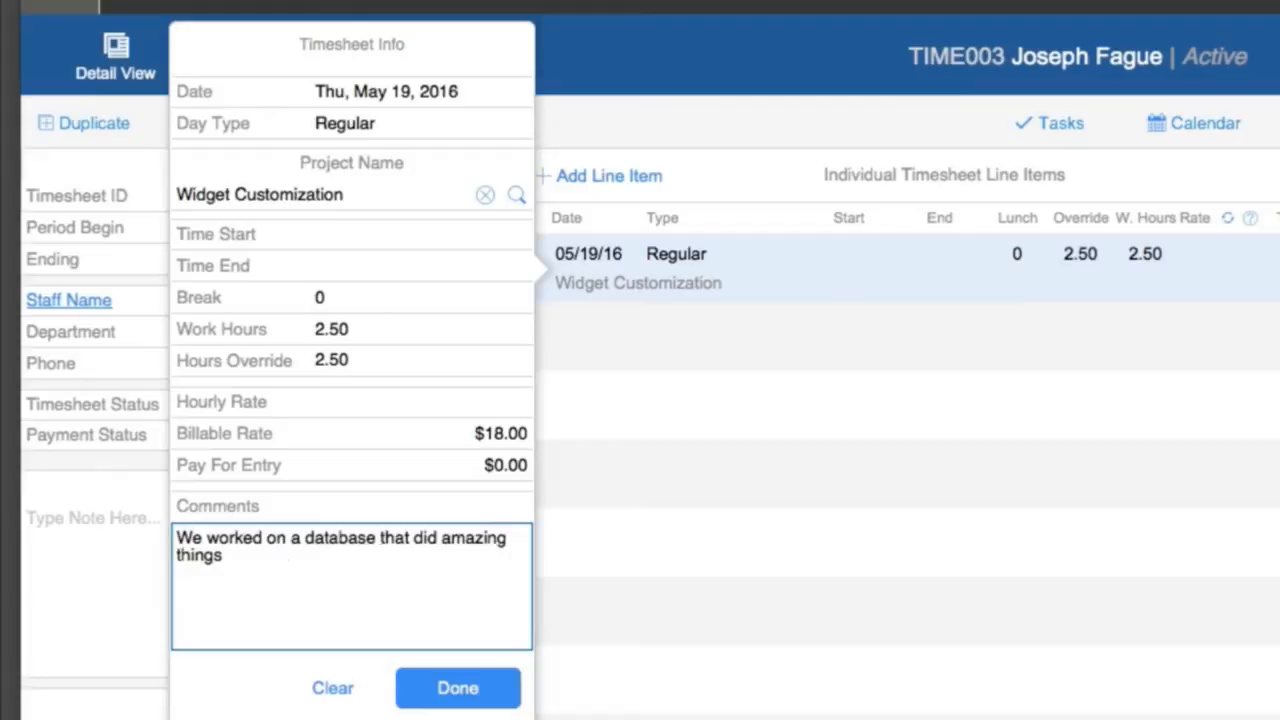
text(and we added one new layout and made sure the script worked. Fixed scri)
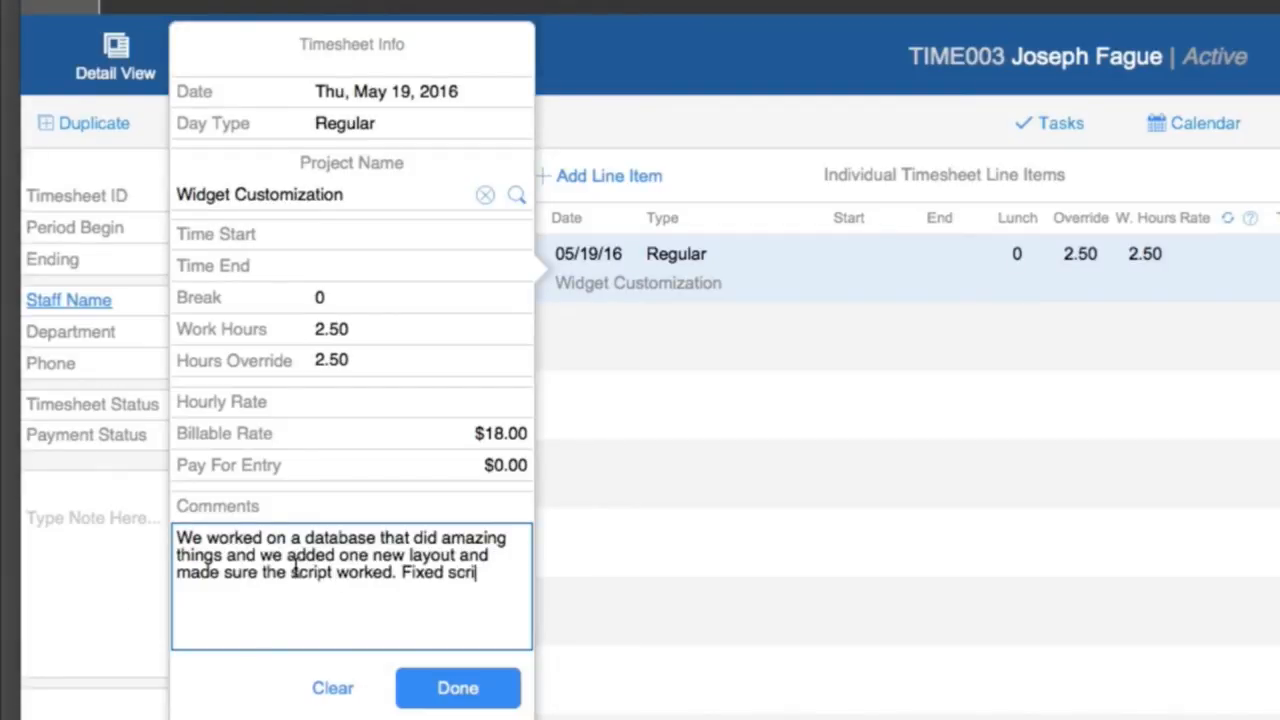
text(pts 510, 234.)
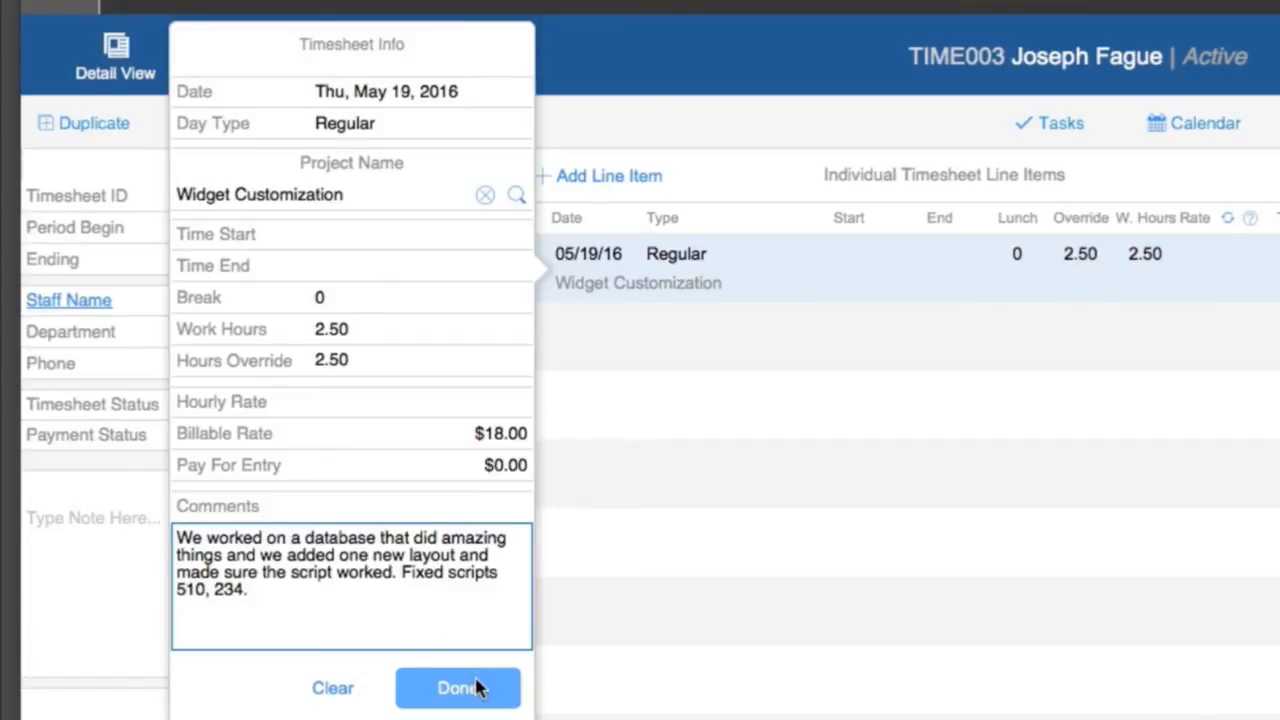
click(456, 688)
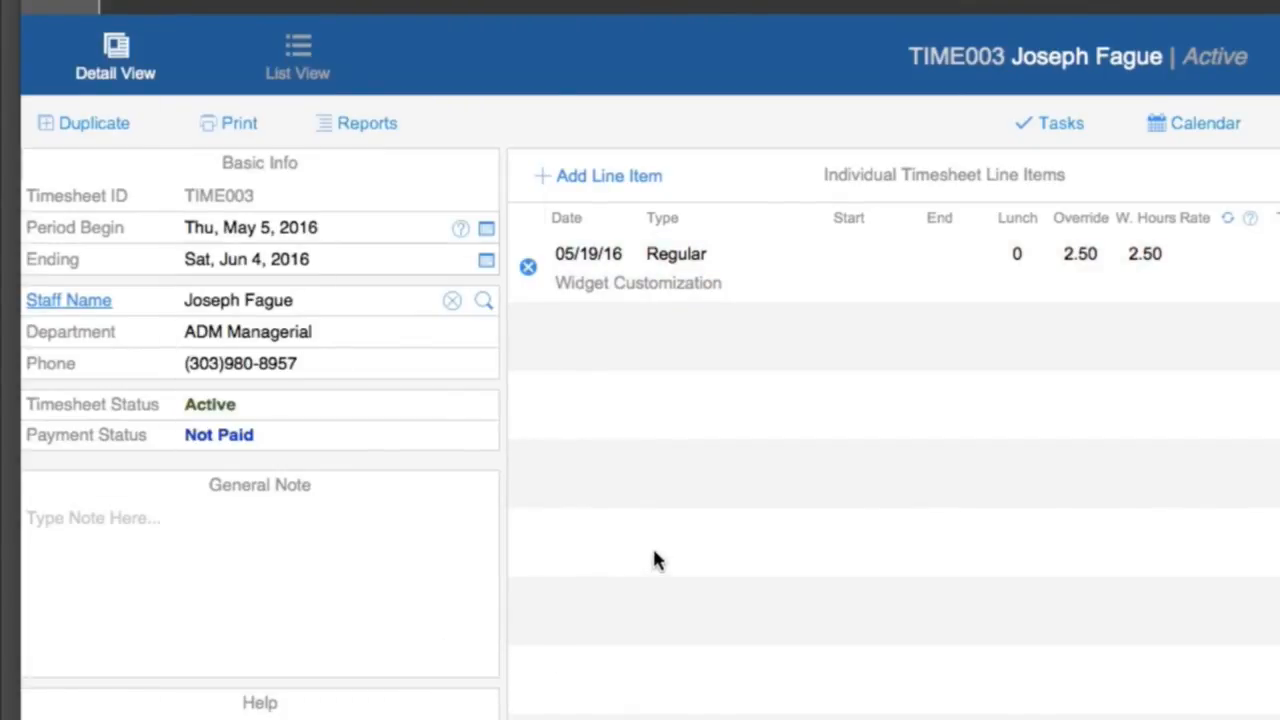
mouse_move(760, 336)
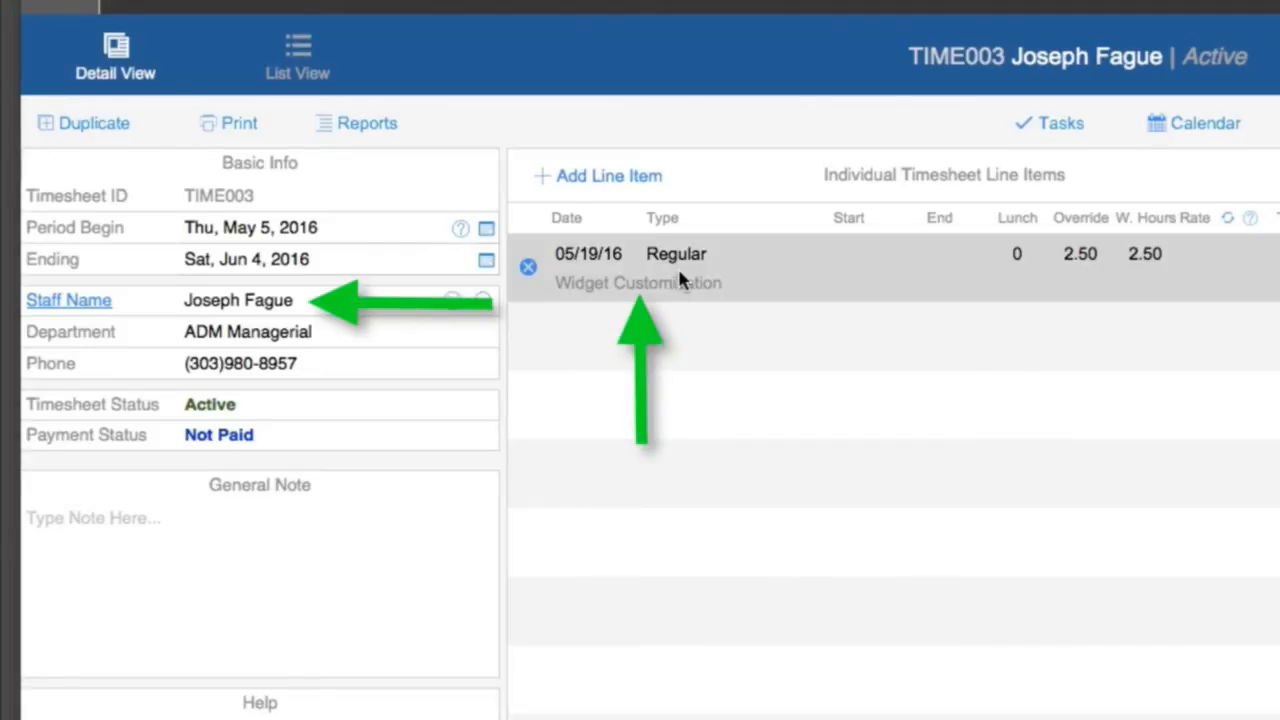
- On the project, override the second time entry's hours to 2.2 and close its Timesheet Info popover
click(640, 136)
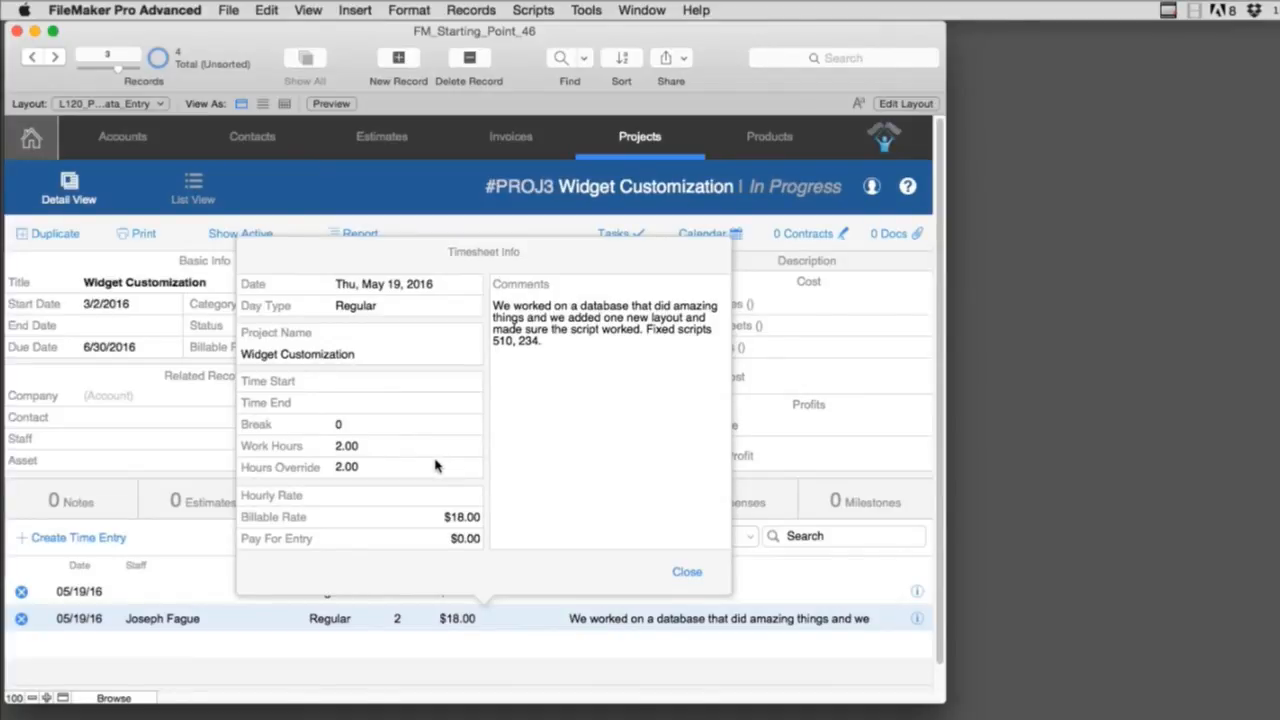
click(404, 468)
text(2.2)
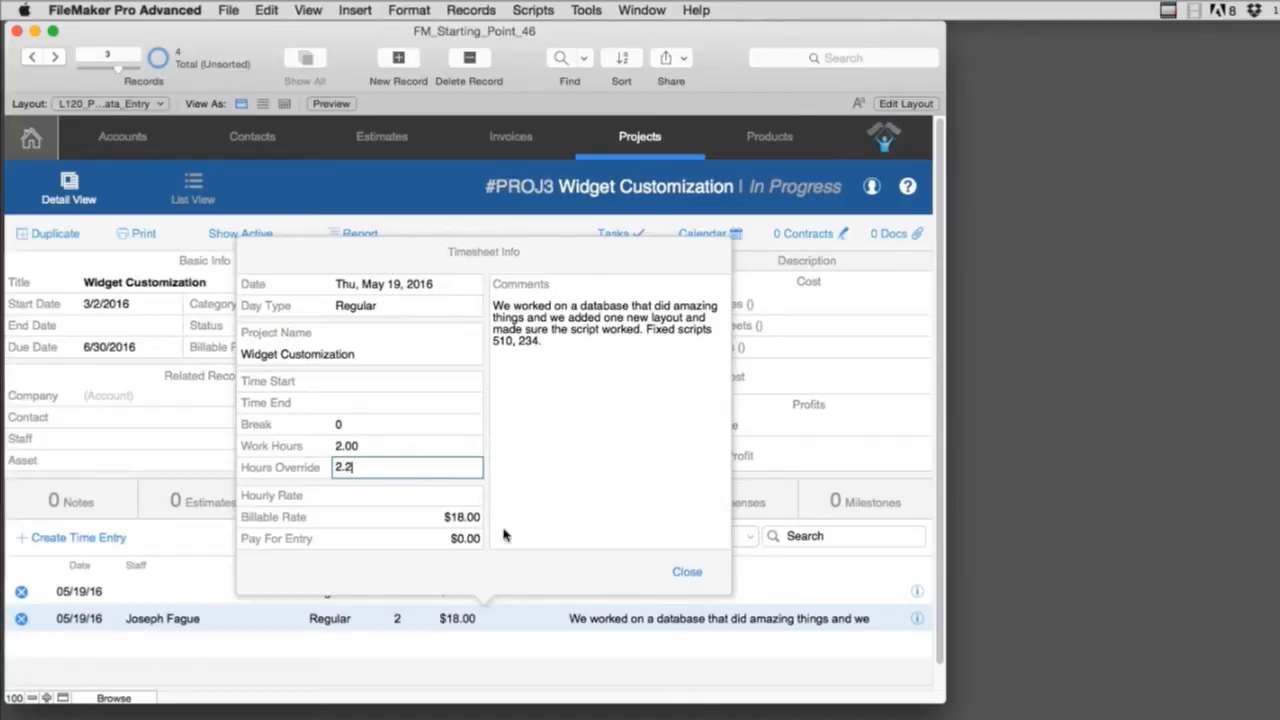
click(688, 572)
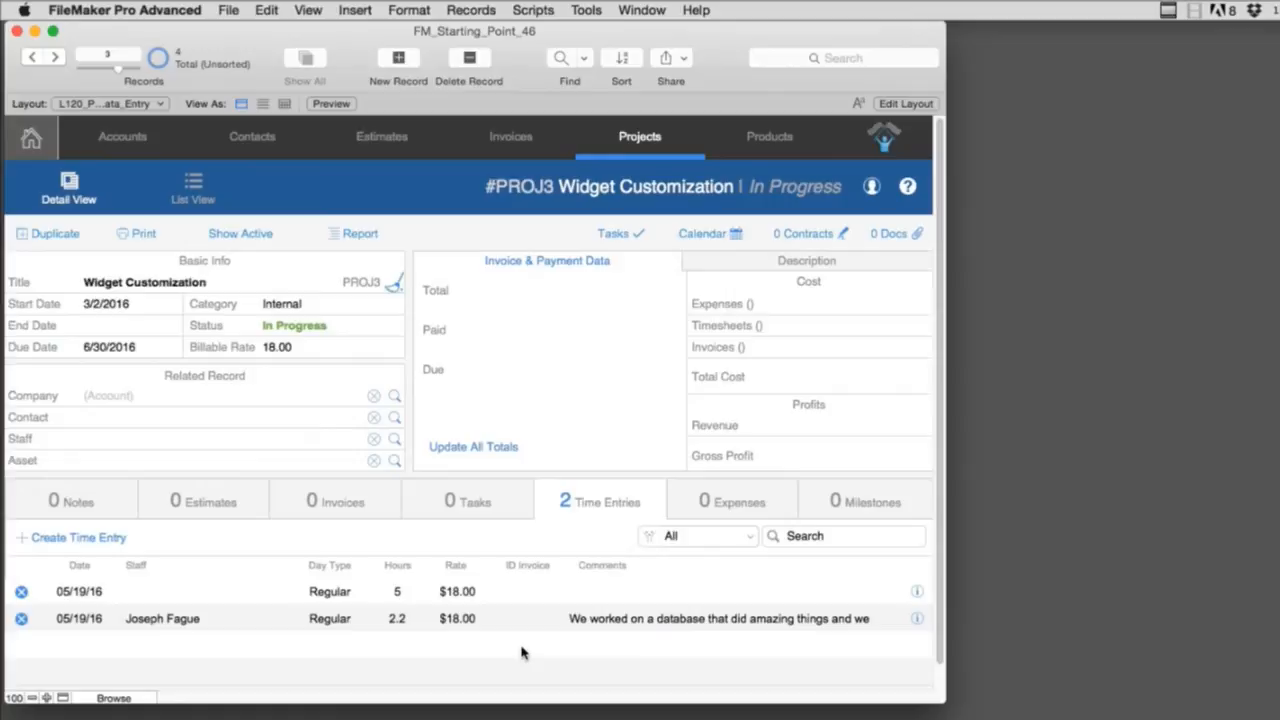
mouse_move(518, 650)
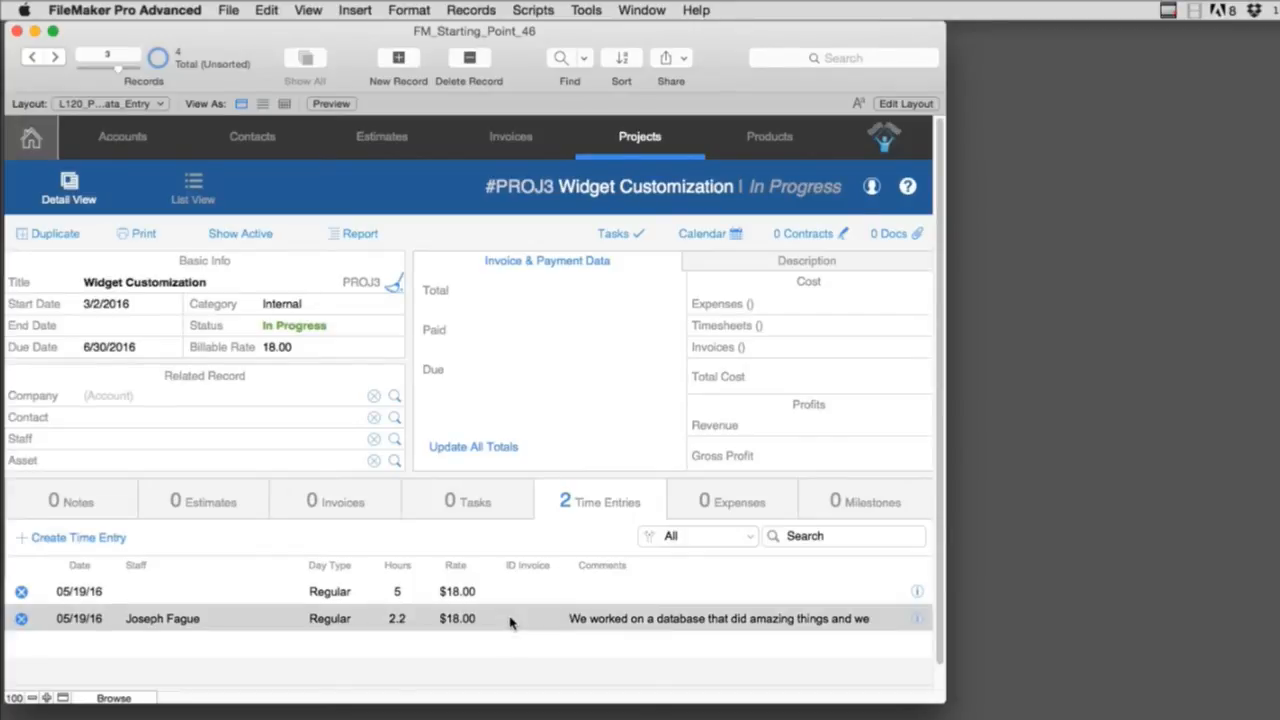
mouse_move(510, 620)
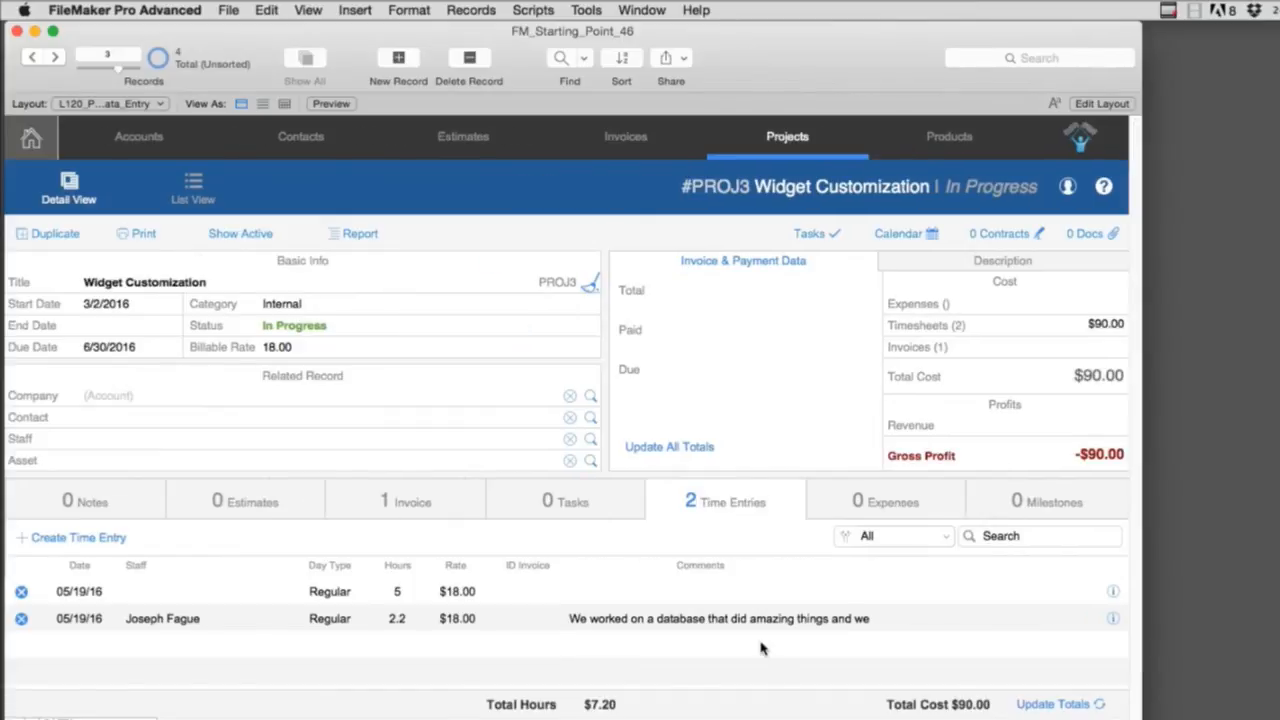
- From the Invoice tab, create an invoice for the non-invoiced 2.2 hours ($39.60) and confirm Yes
click(700, 618)
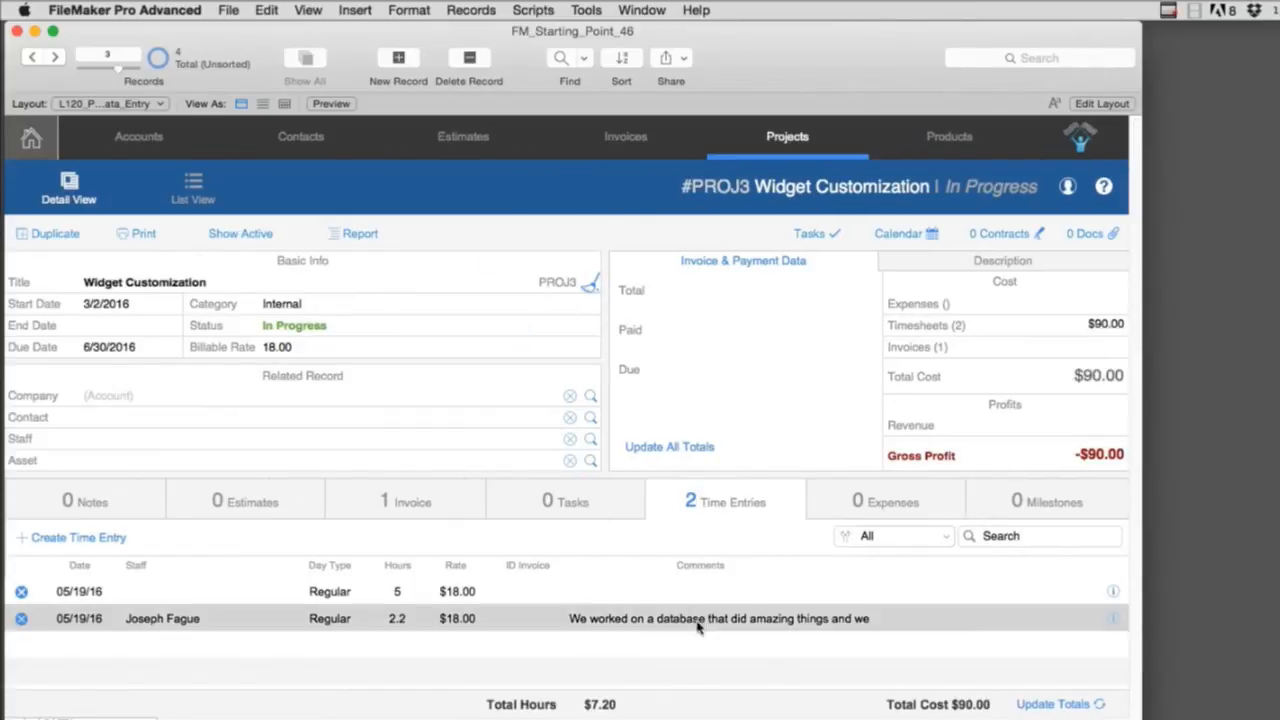
click(404, 500)
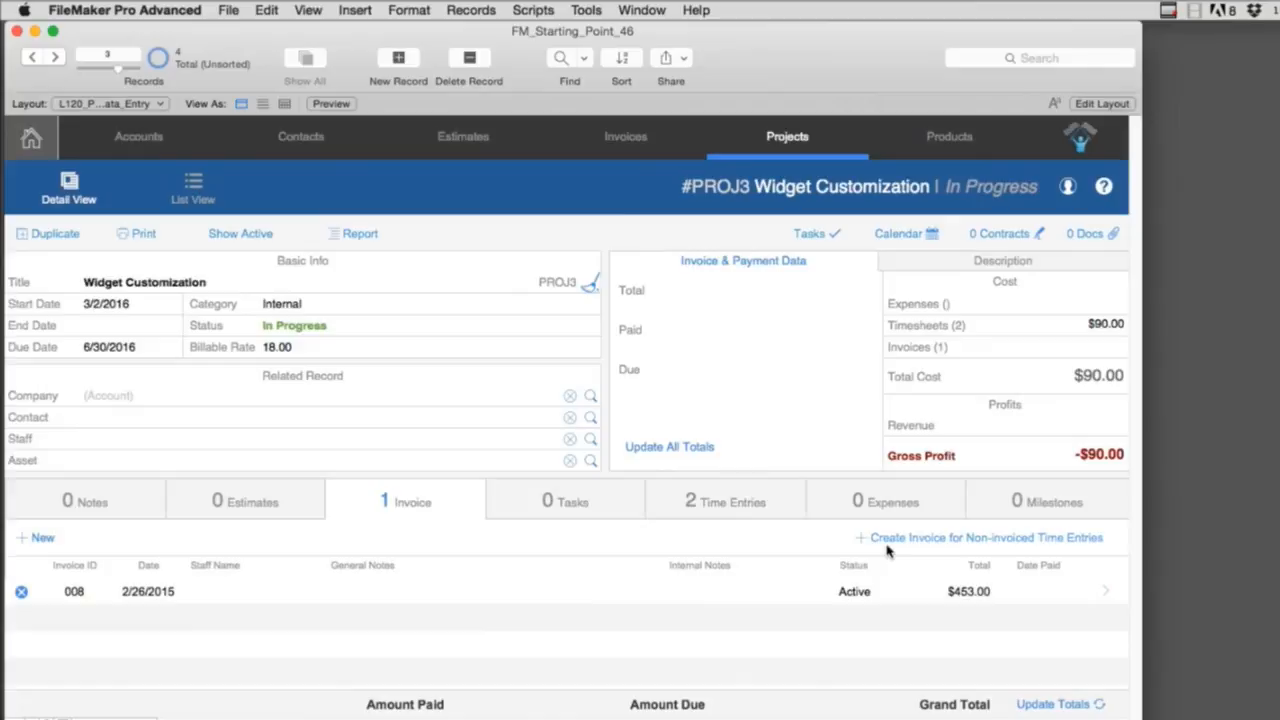
mouse_move(916, 544)
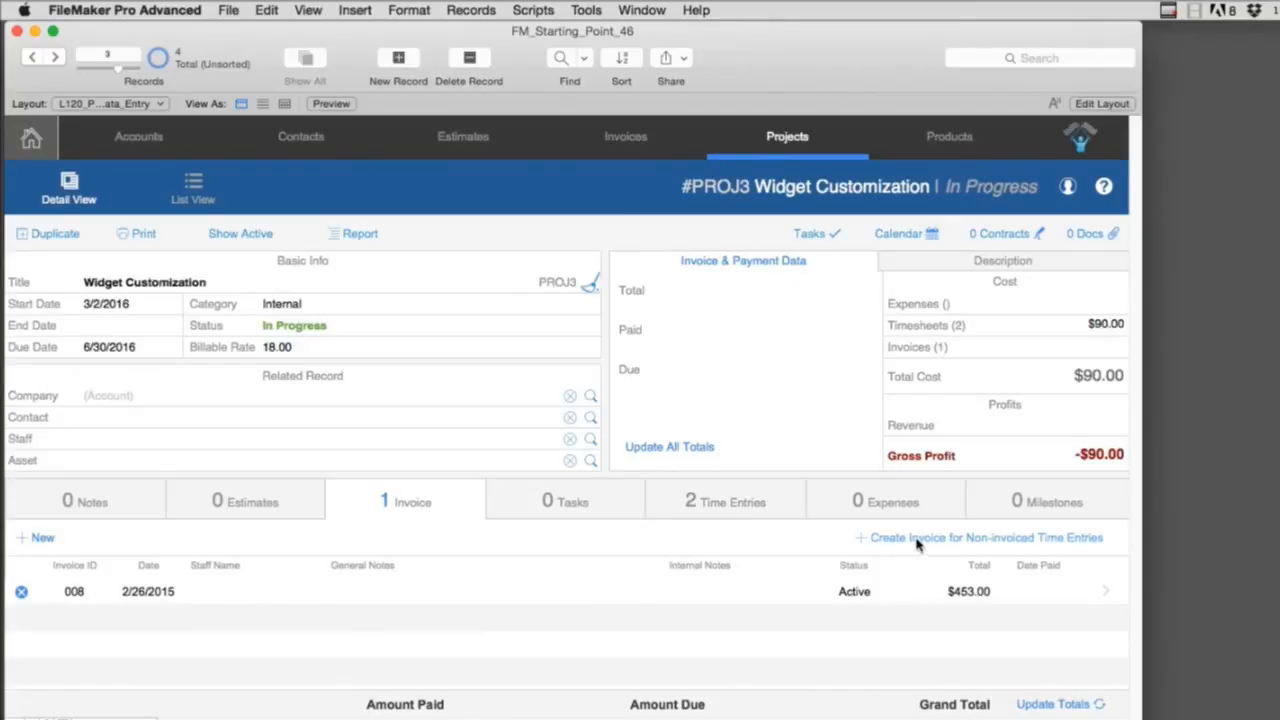
click(724, 500)
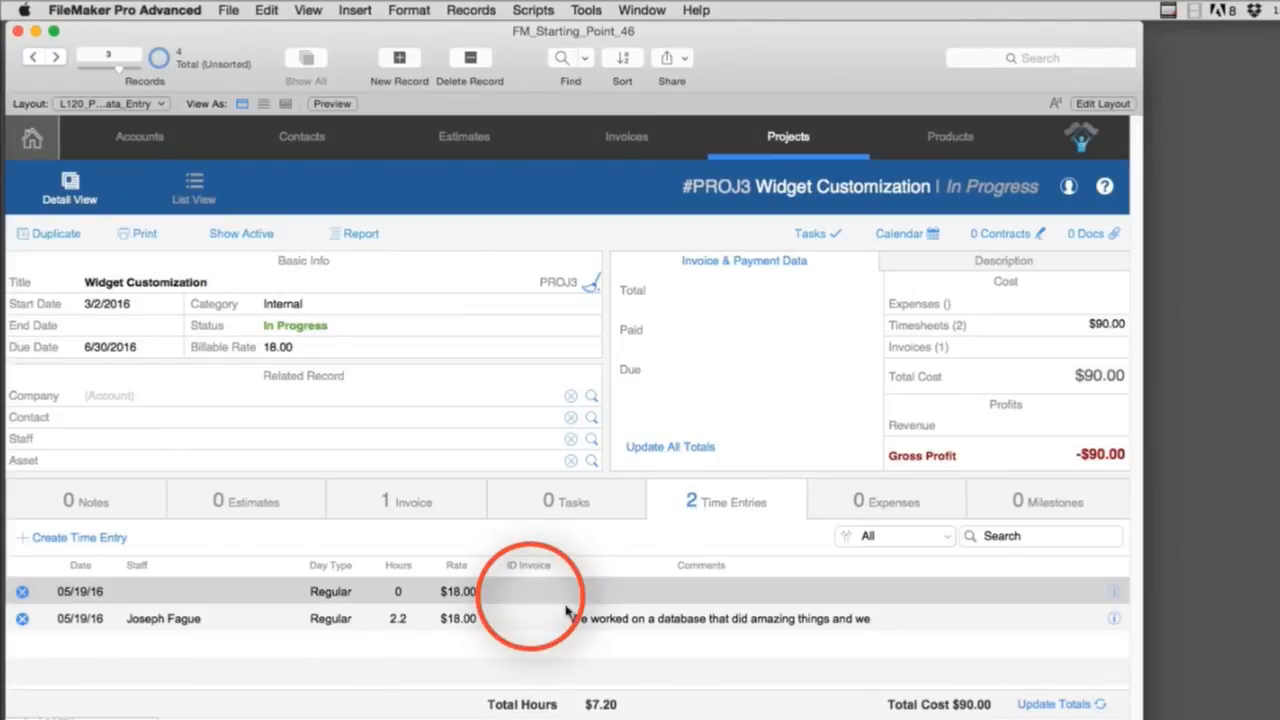
mouse_move(520, 624)
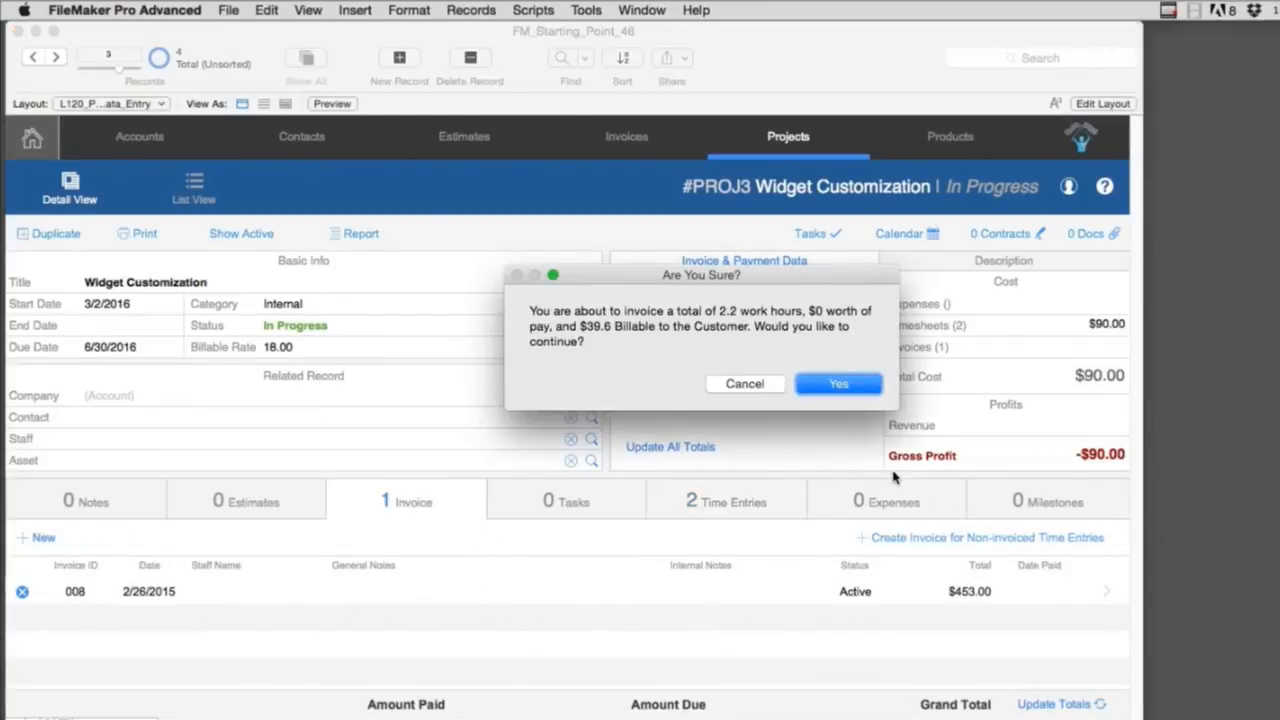
mouse_move(844, 384)
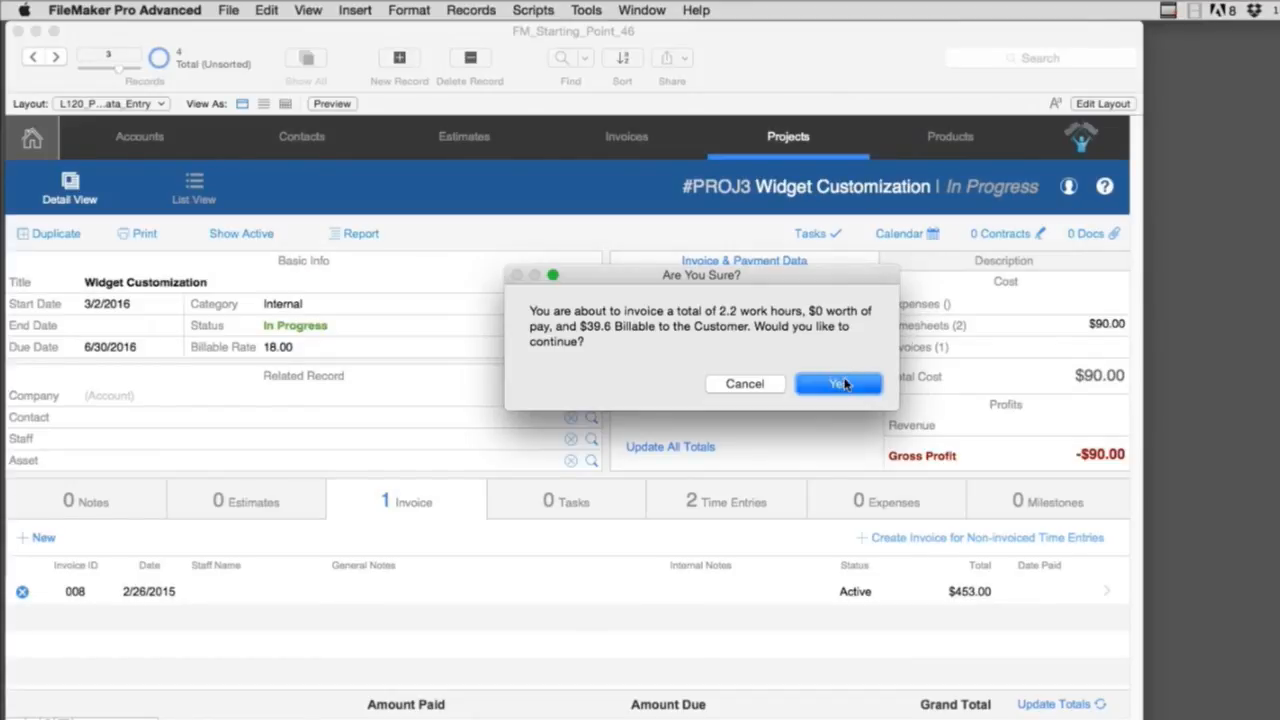
click(838, 384)
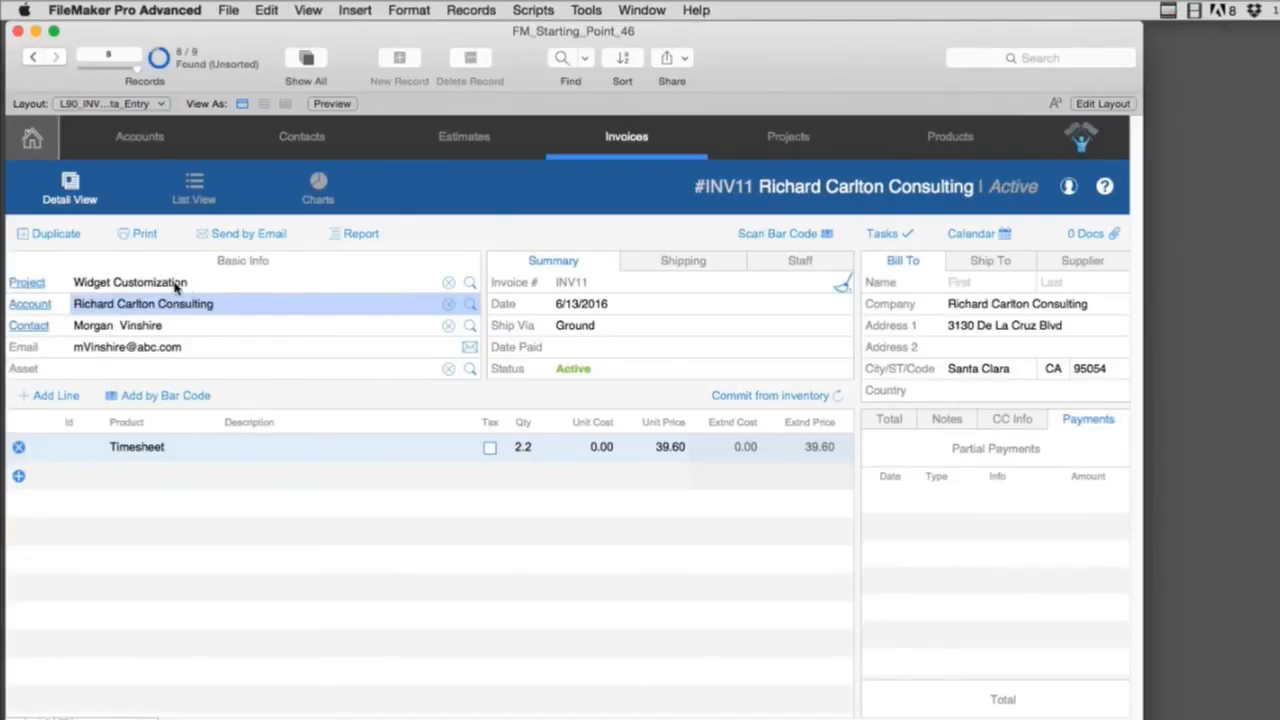
mouse_move(200, 296)
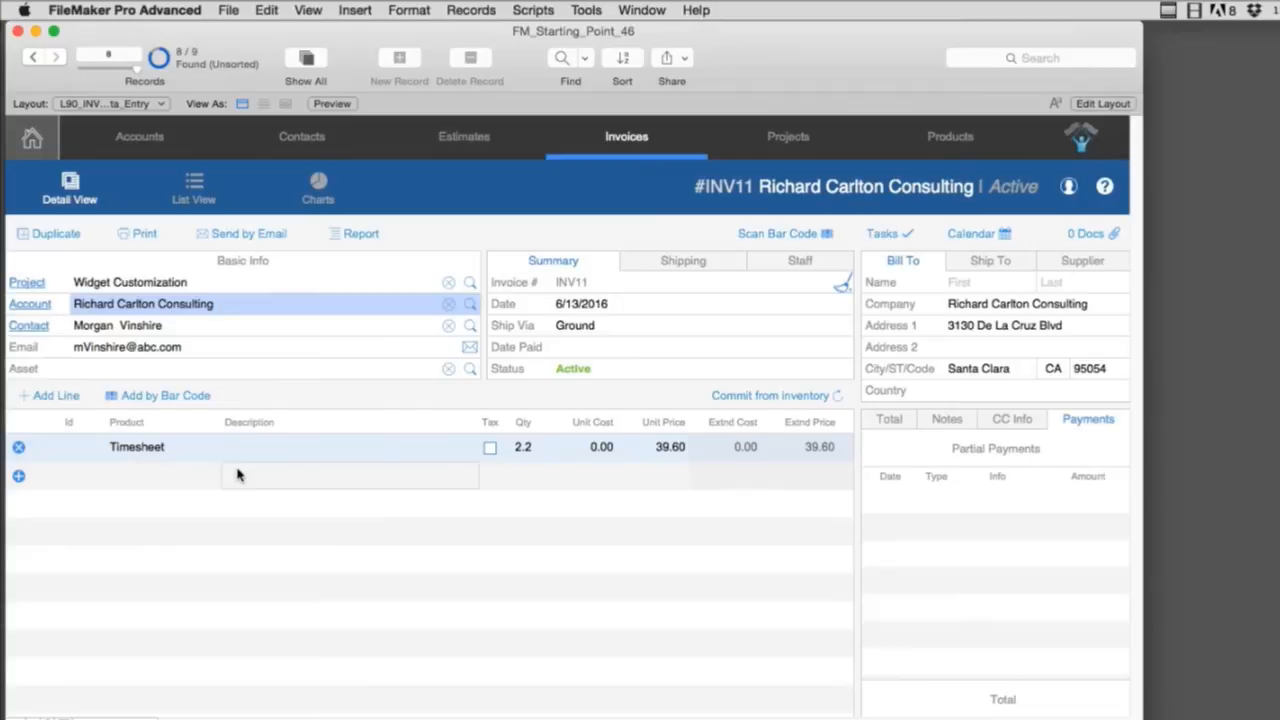
mouse_move(248, 472)
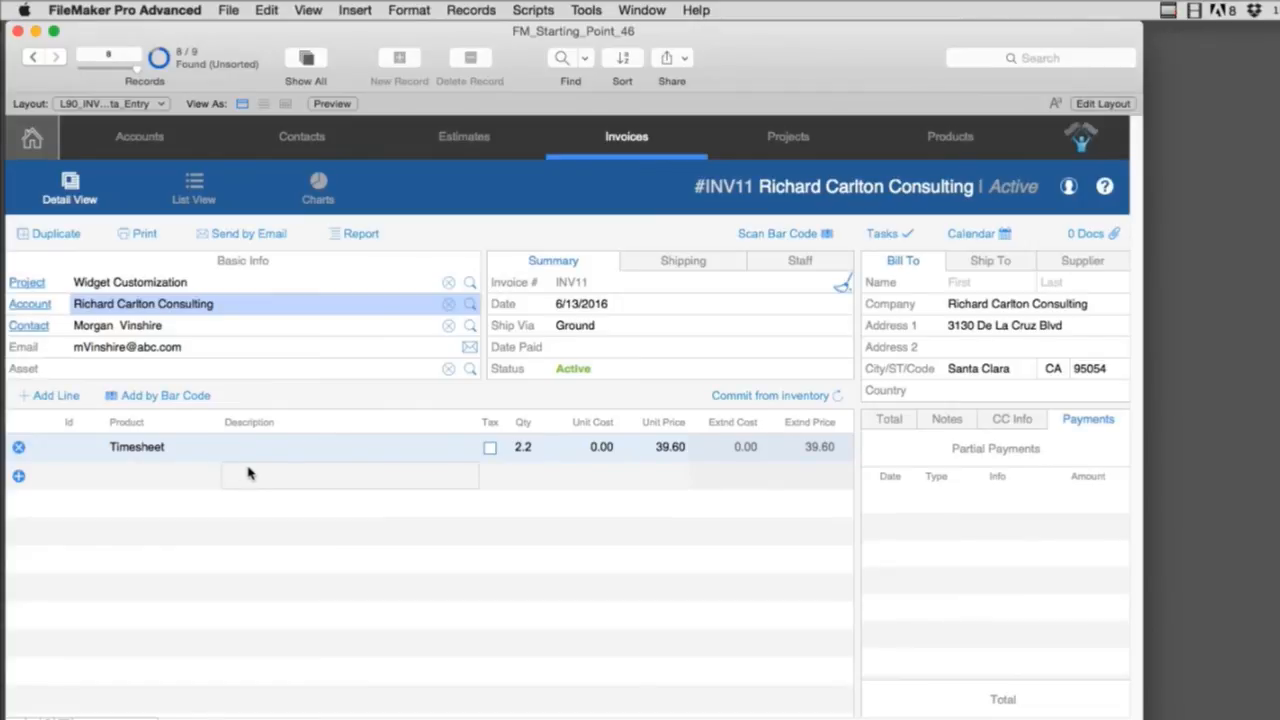
mouse_move(220, 454)
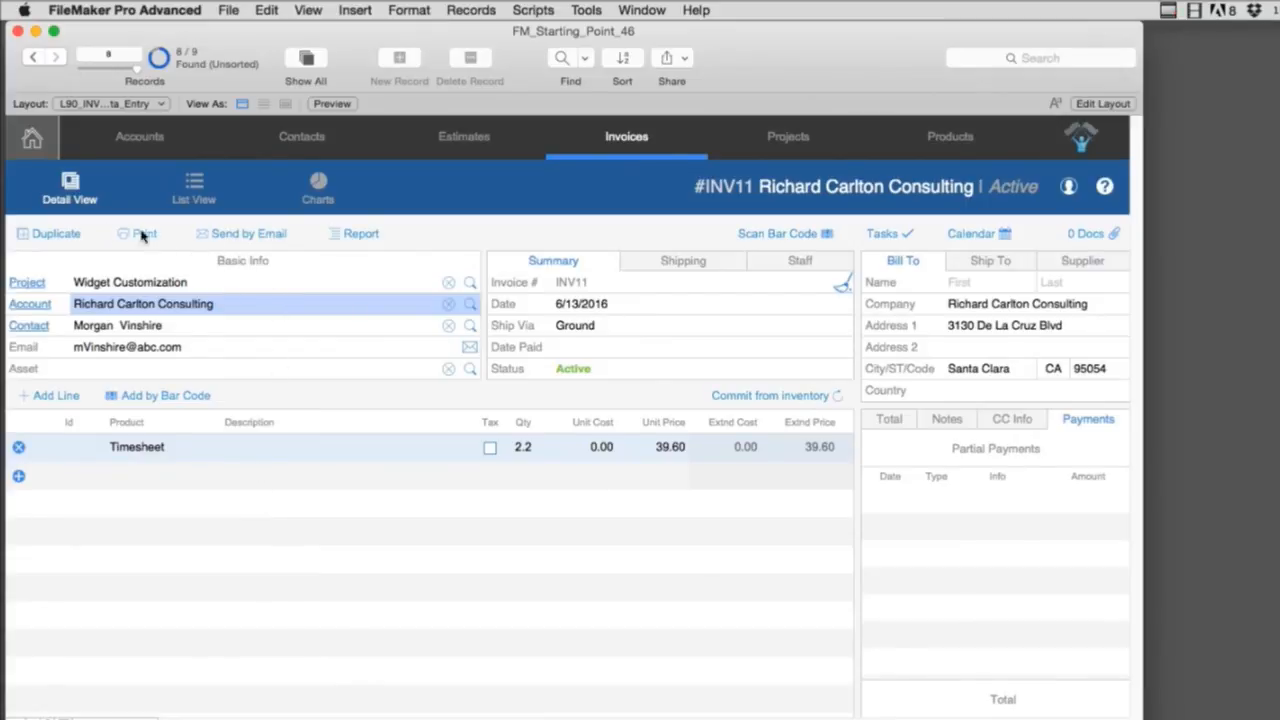
- Leave invoice INV11's 2.2-quantity Timesheet line and return to the Widget Customization project
click(788, 136)
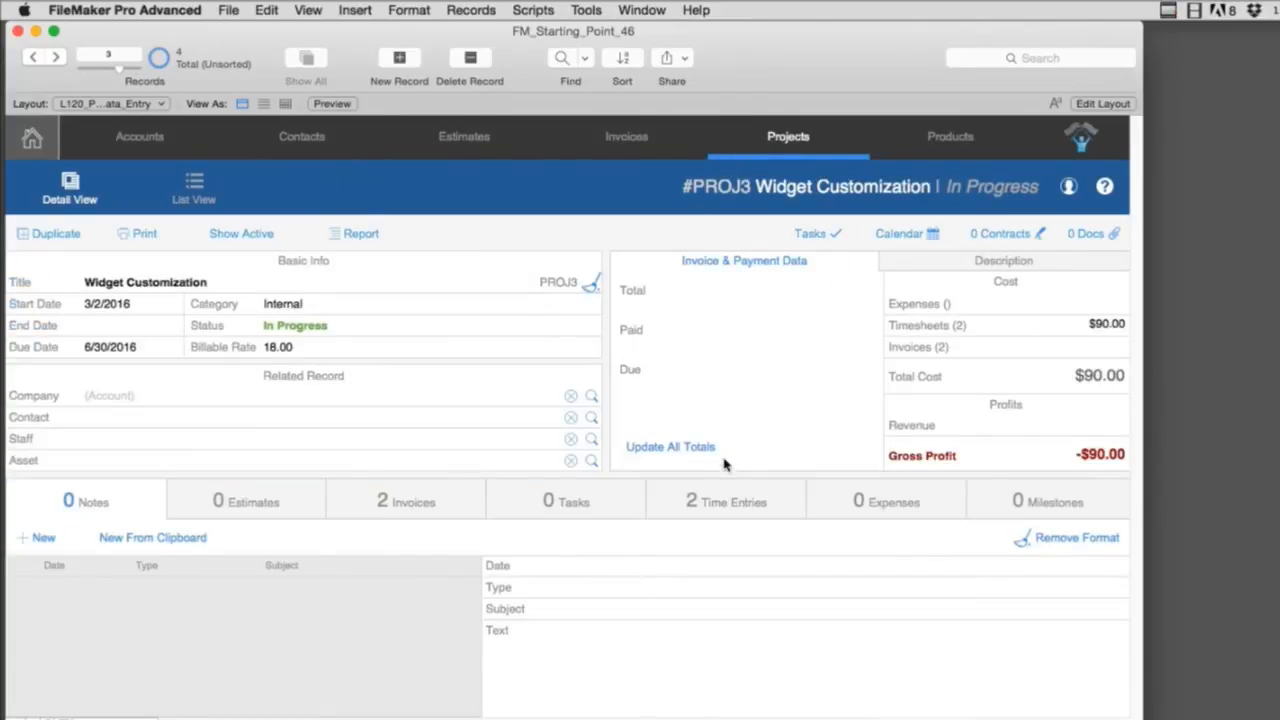
- Verify both time entries show invoice INV11, then dismiss the Records Invoiced message on the Invoices tab
click(724, 500)
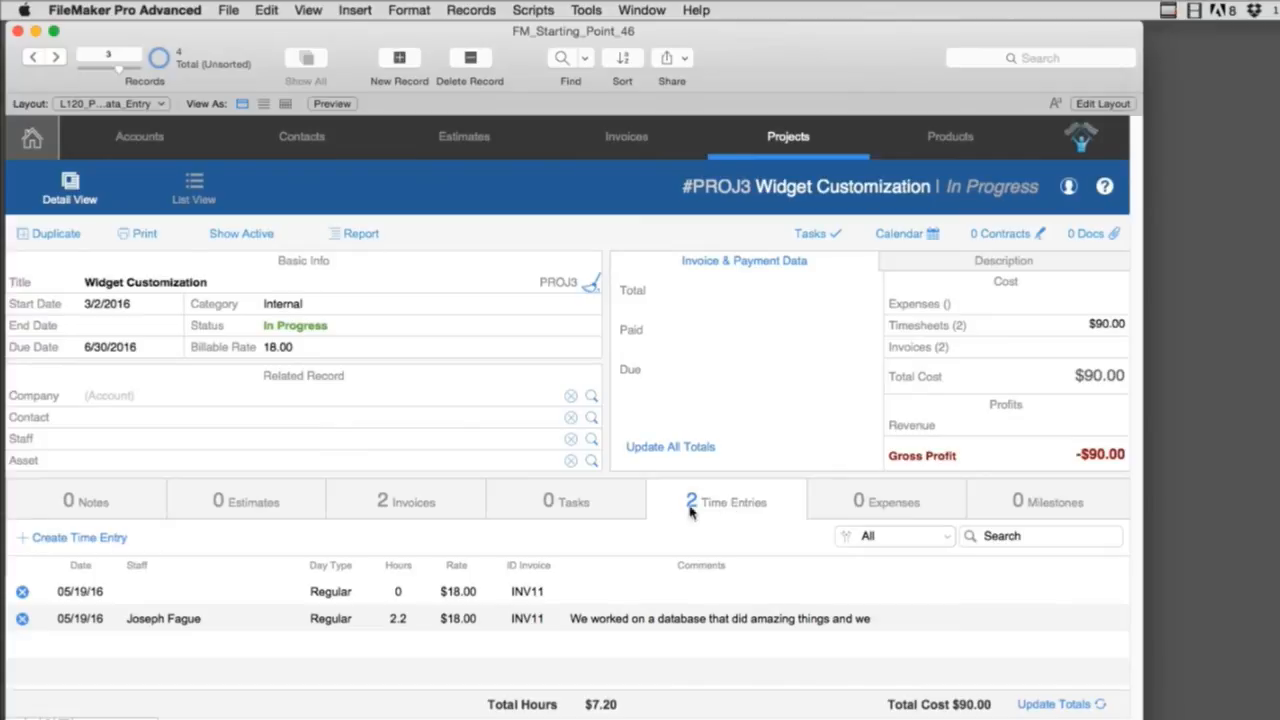
click(520, 618)
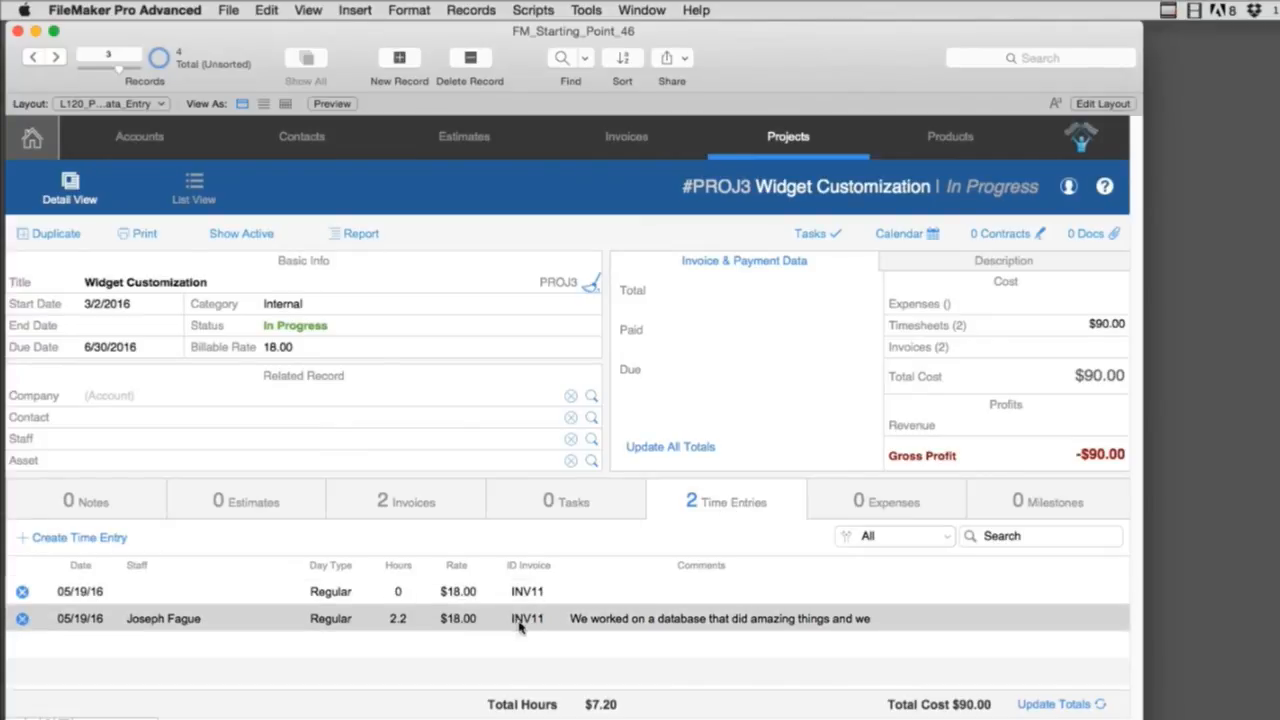
mouse_move(540, 638)
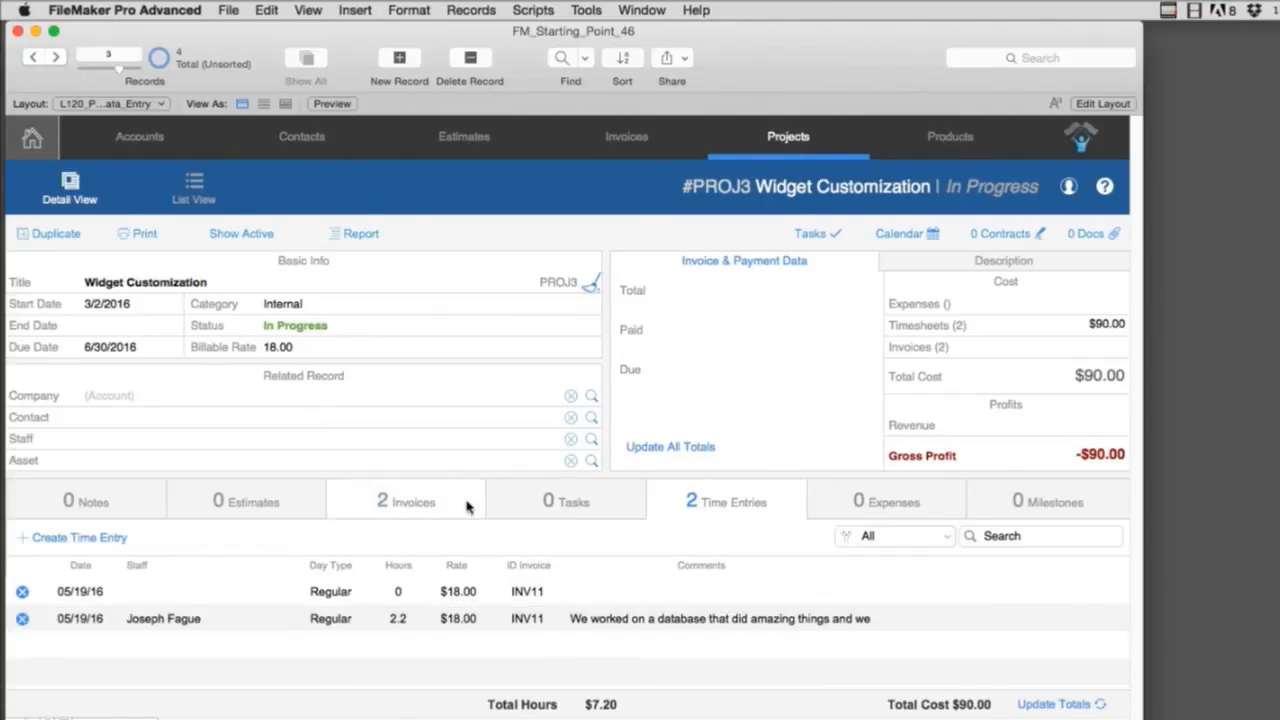
click(404, 500)
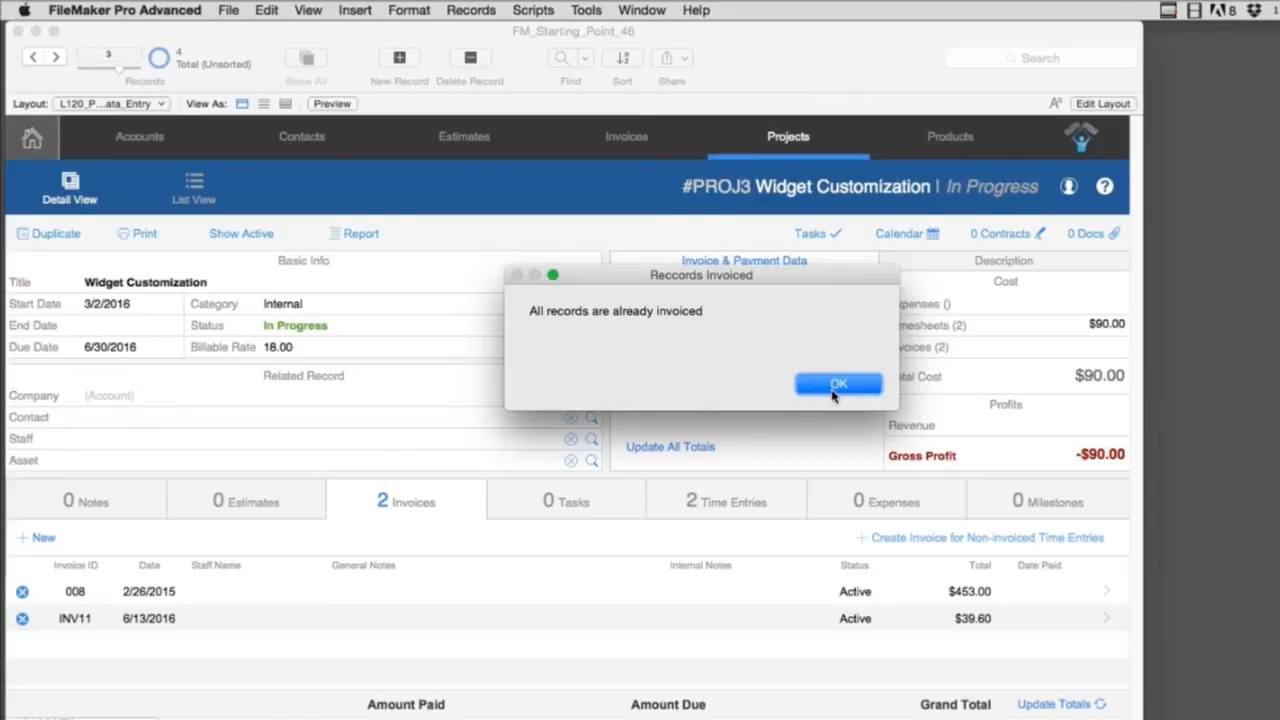
click(838, 384)
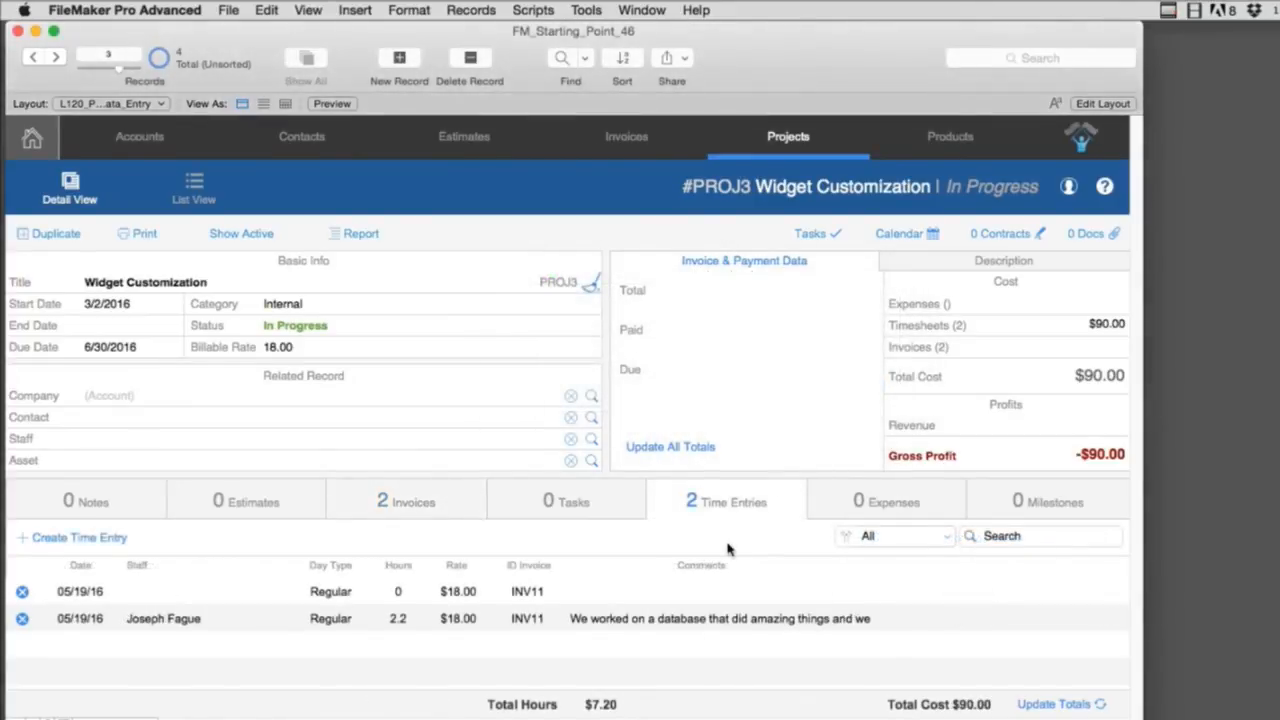